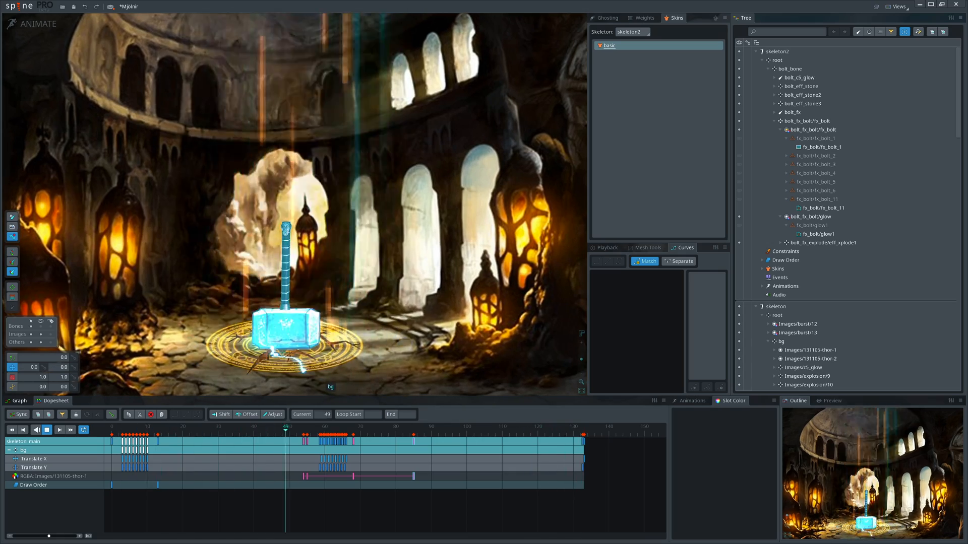
Step: Open tut.spine from the snow folder, showing the snowy hangar background
{"action": "left_click", "coordinate": [500, 426]}
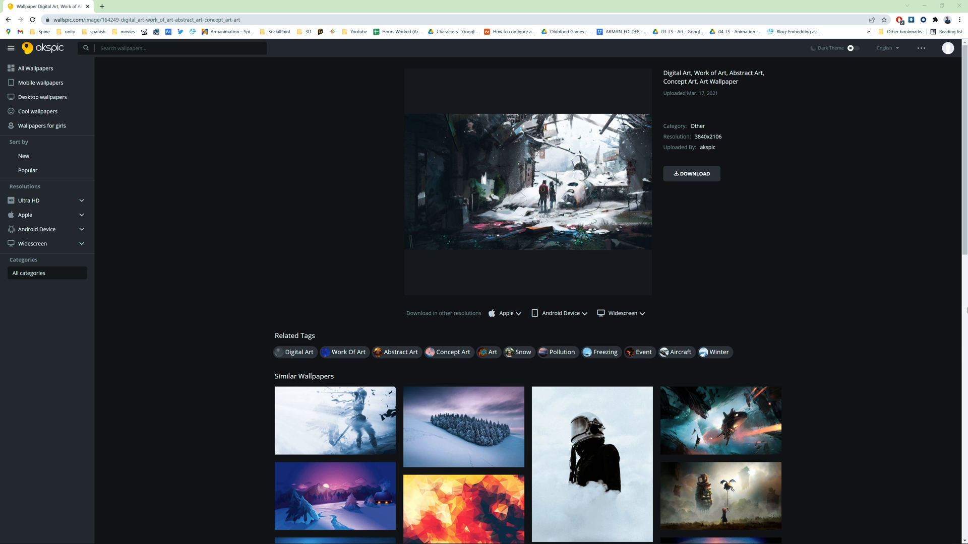
{"action": "left_click", "coordinate": [691, 174]}
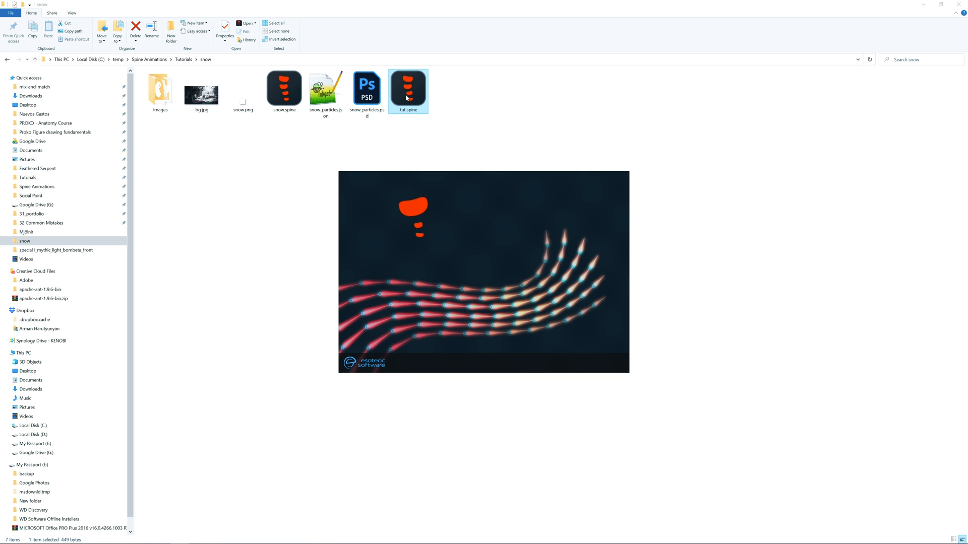
{"action": "double_click", "coordinate": [408, 90]}
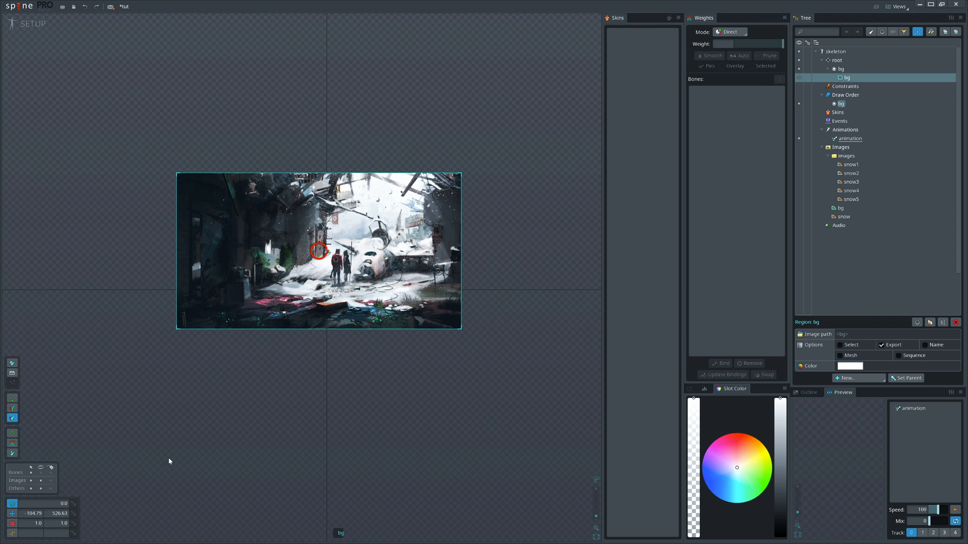
Step: Place about twenty snow attachments scattered in a cluster above the background
{"action": "left_click", "coordinate": [850, 164]}
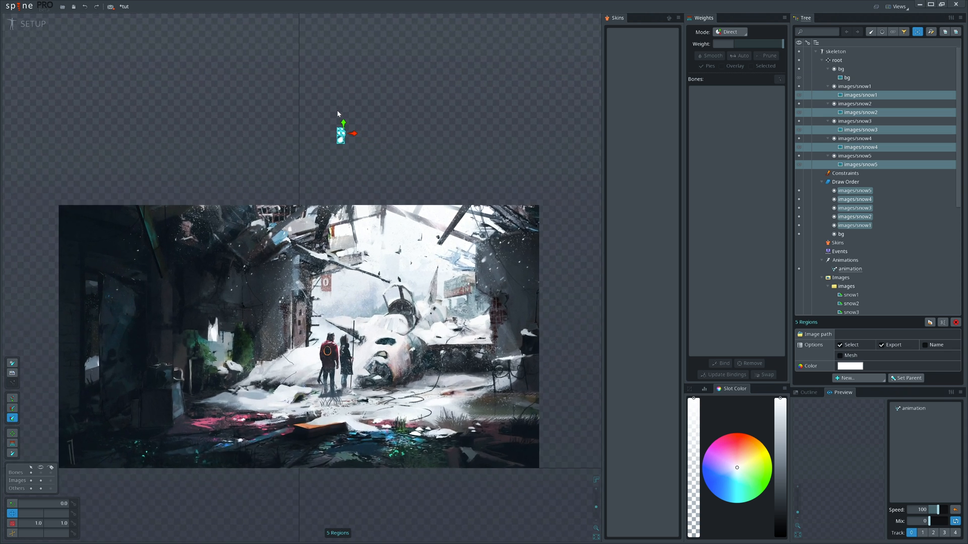
{"action": "left_click", "coordinate": [860, 94]}
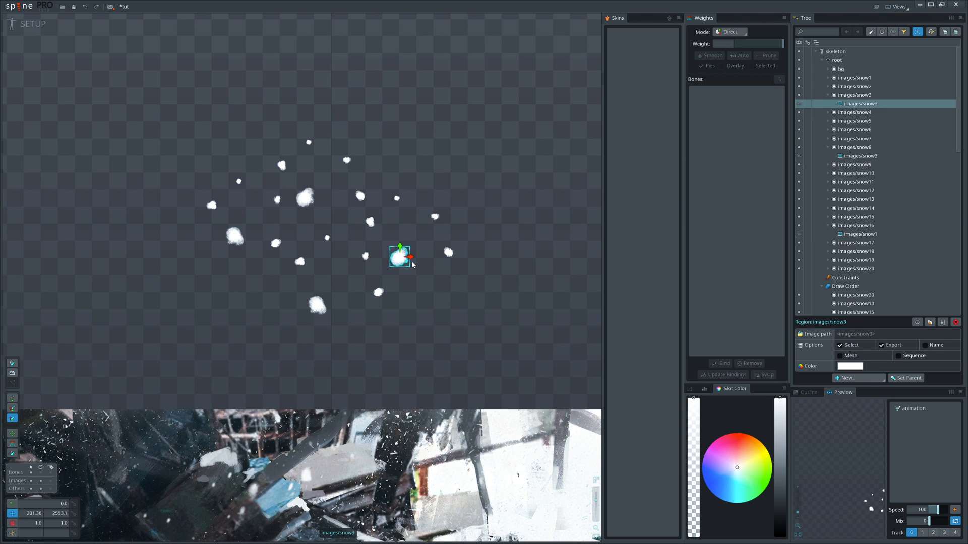
Step: Create a new bone under root named parentSnow
{"action": "left_click", "coordinate": [836, 60]}
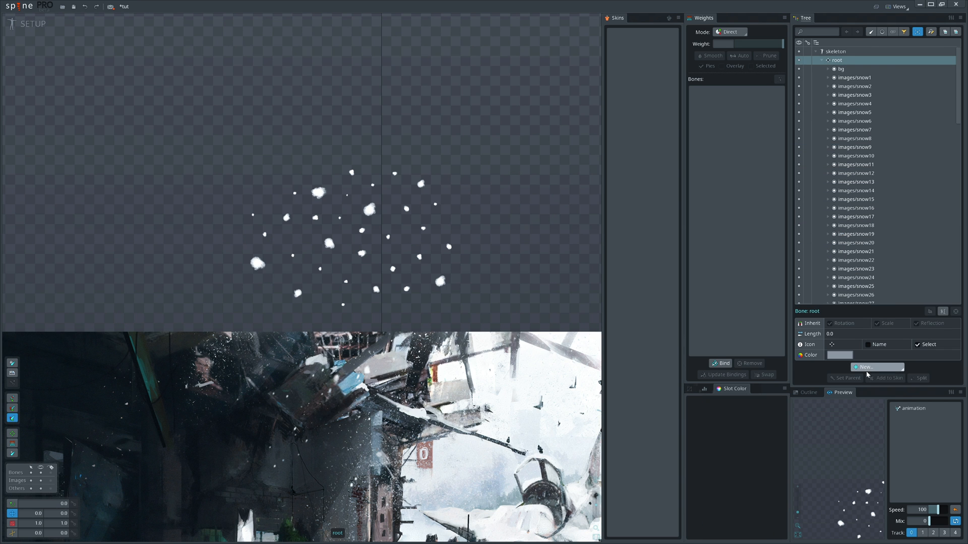
{"action": "left_click", "coordinate": [874, 367]}
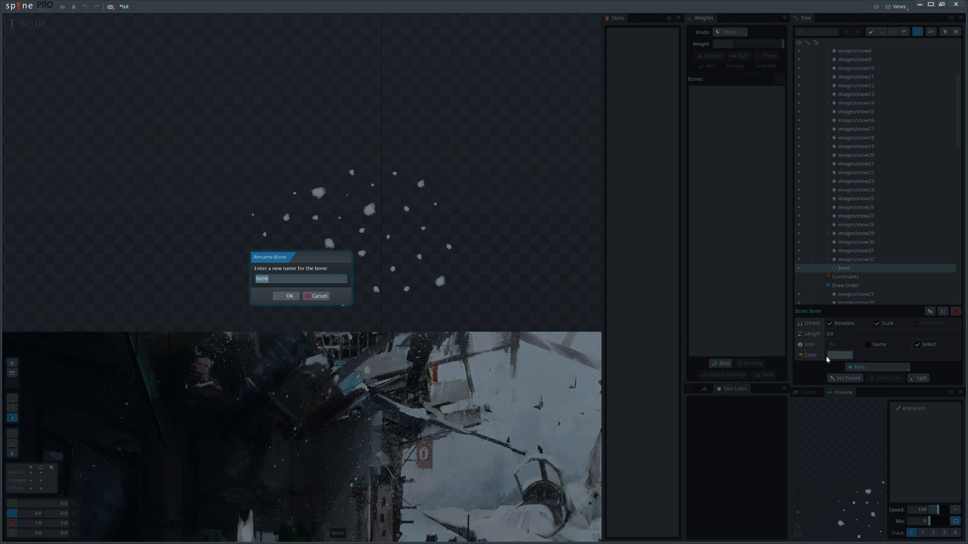
{"action": "type", "text": "parentSnow"}
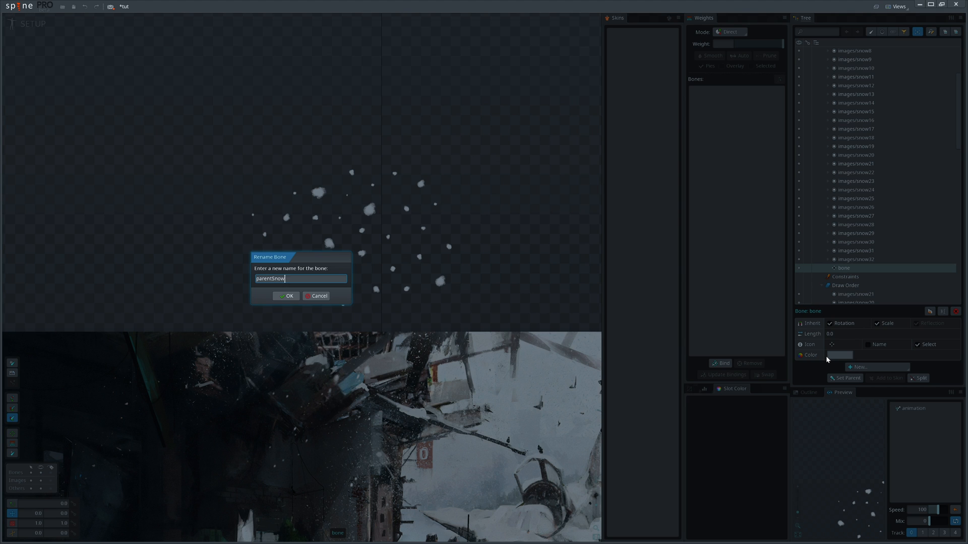
{"action": "left_click", "coordinate": [284, 296]}
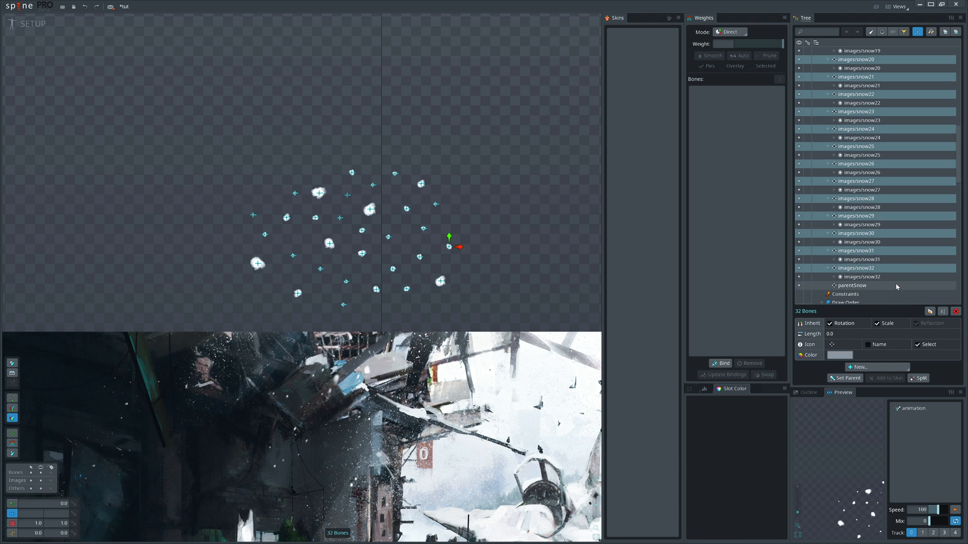
Step: Set parentSnow as parent of the 32 snowflake bones, then enter Animate mode
{"action": "left_click", "coordinate": [844, 378]}
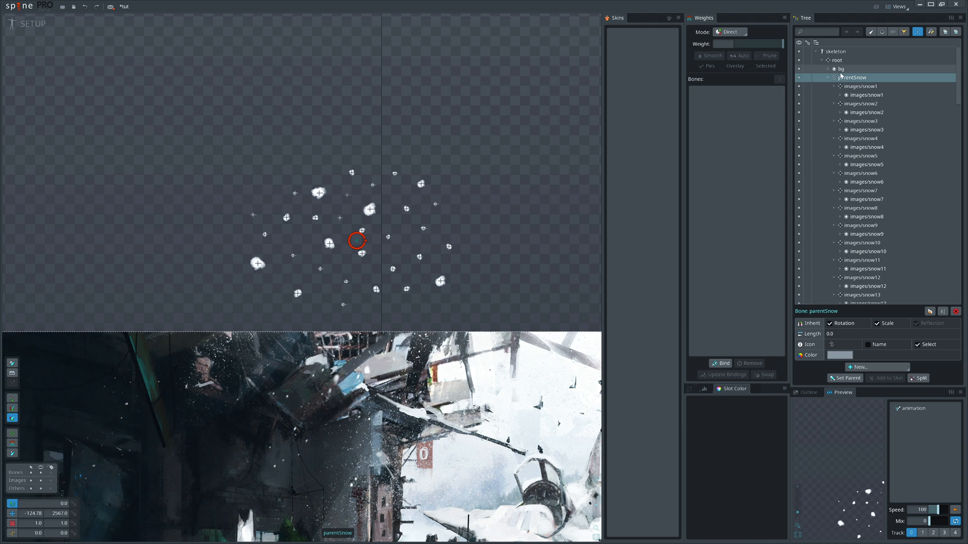
{"action": "left_click", "coordinate": [449, 247]}
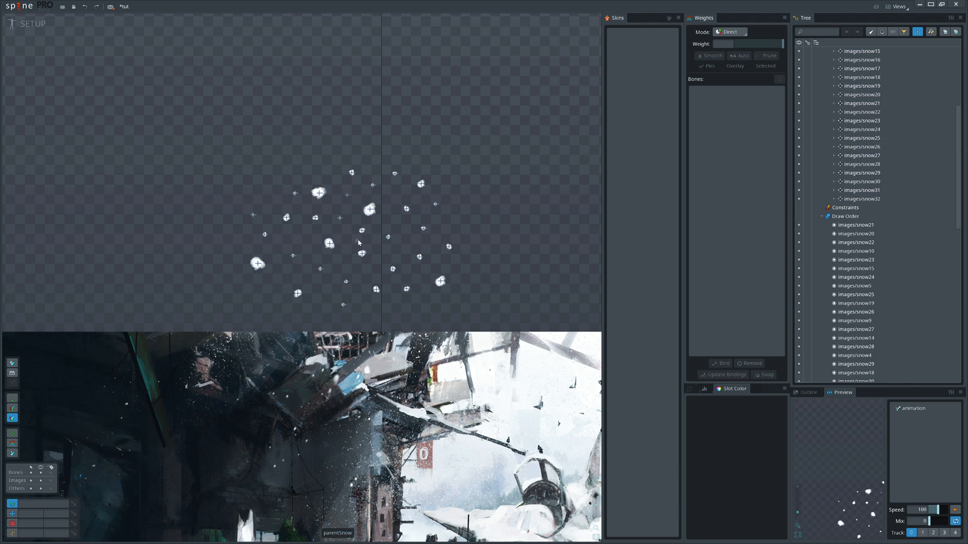
{"action": "left_click", "coordinate": [852, 77]}
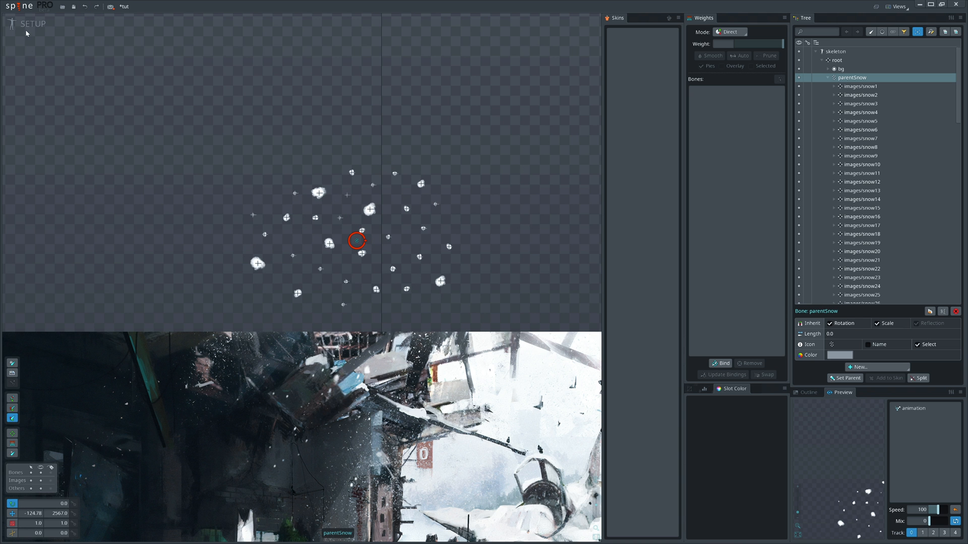
{"action": "left_click", "coordinate": [34, 24]}
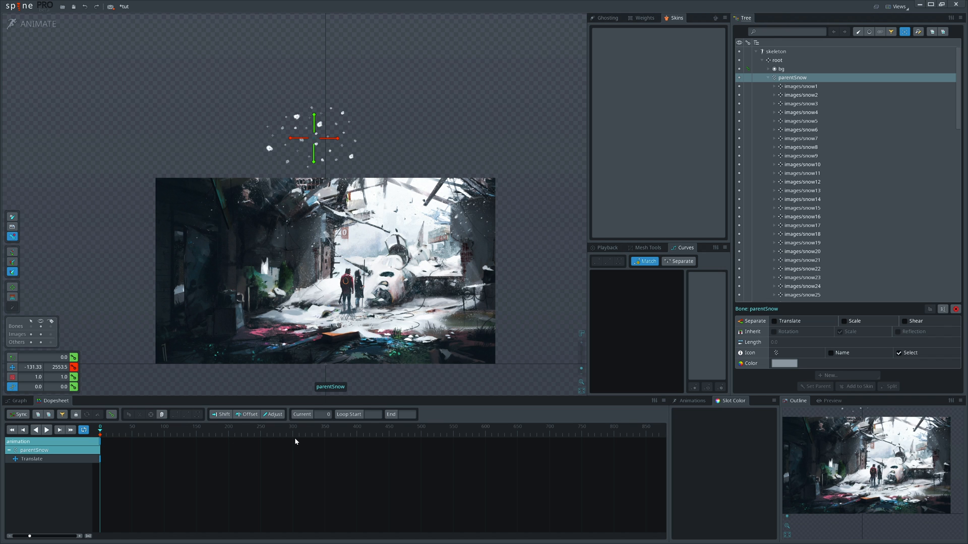
Step: Key snow slot alpha at frames 0, 24, ~280 and 300 with an ease curve
{"action": "left_click", "coordinate": [292, 429]}
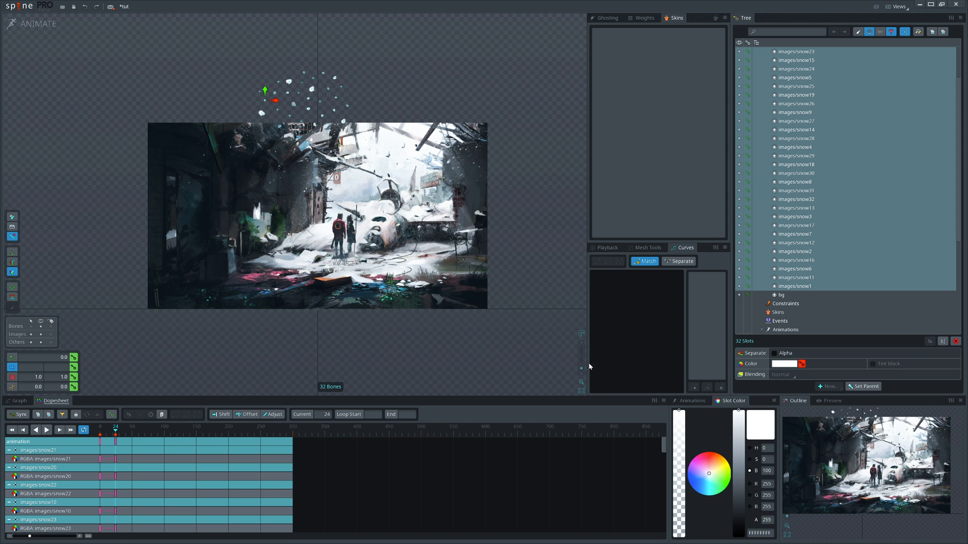
{"action": "left_click", "coordinate": [162, 427]}
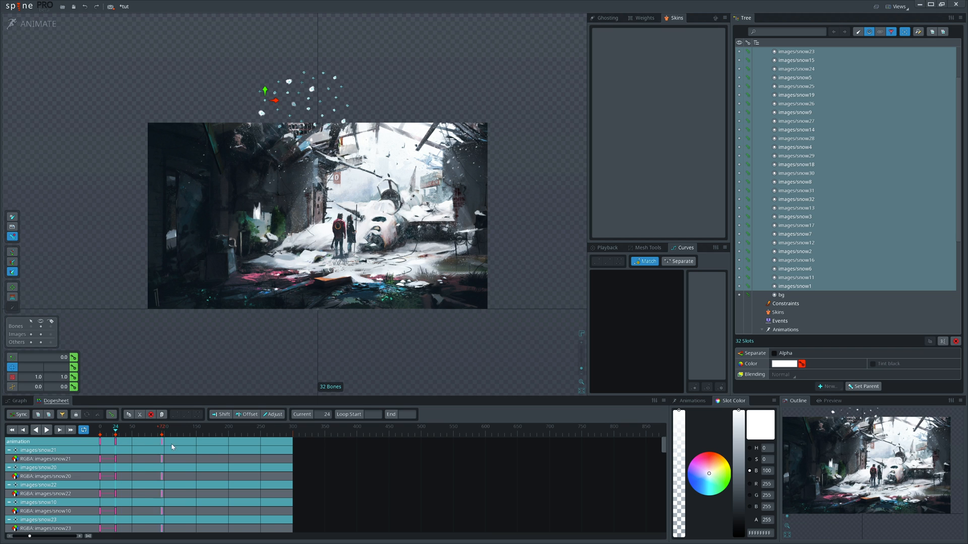
{"action": "left_click", "coordinate": [273, 441]}
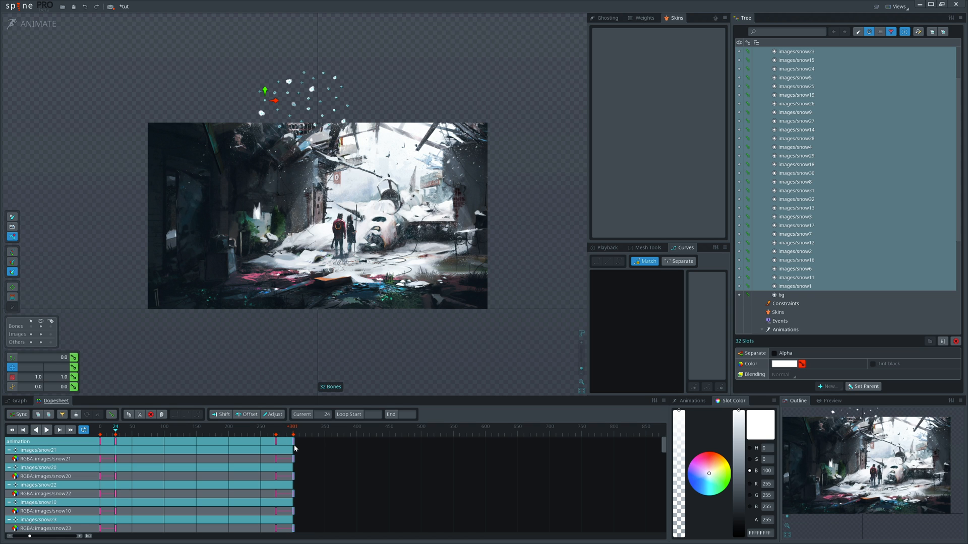
{"action": "left_click", "coordinate": [188, 414]}
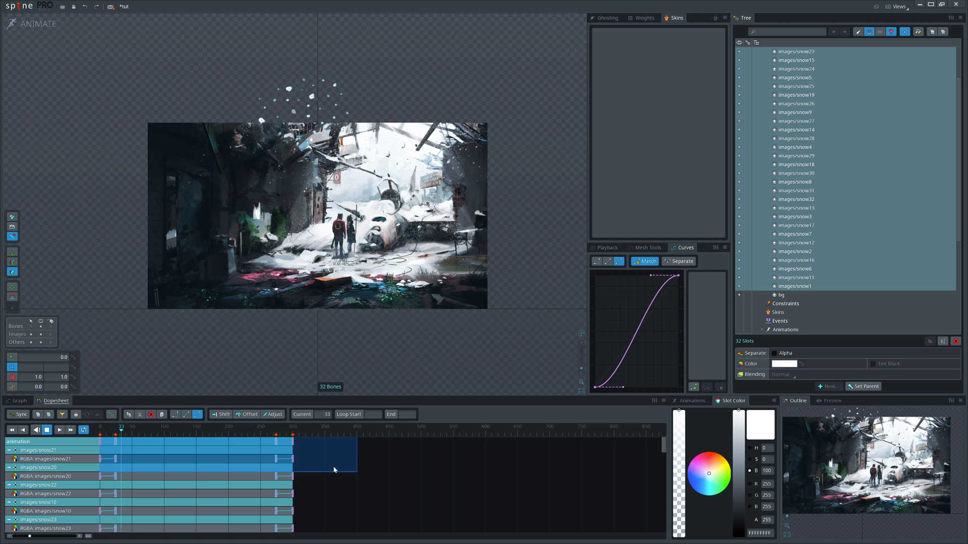
{"action": "left_click", "coordinate": [160, 427]}
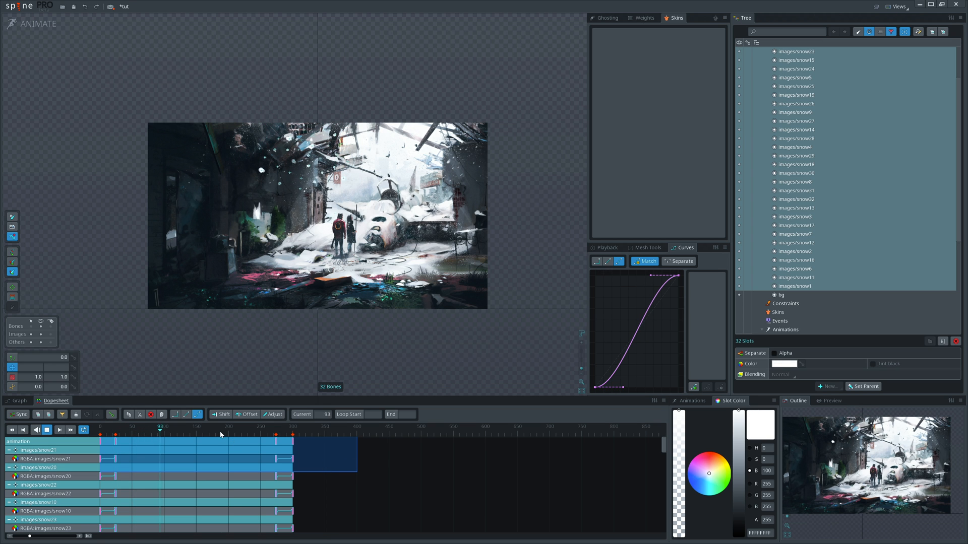
{"action": "left_click", "coordinate": [105, 427]}
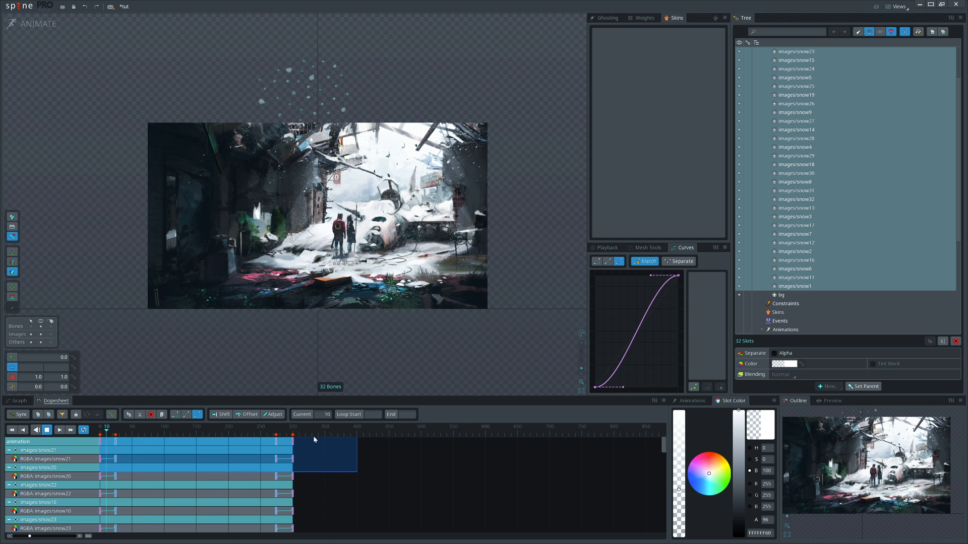
Step: Separate parentSnow's translate into X and Y tracks and key its position
{"action": "left_click", "coordinate": [47, 429]}
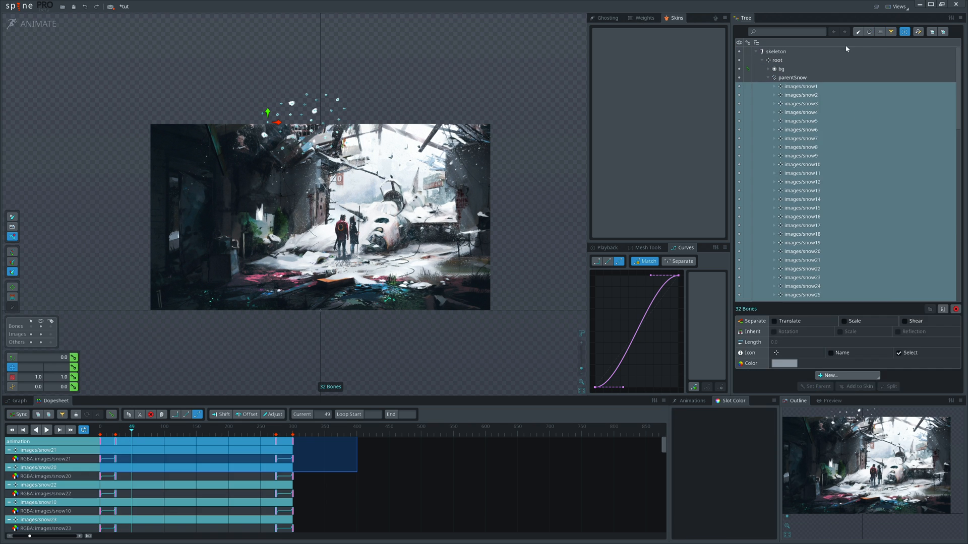
{"action": "left_click", "coordinate": [792, 77]}
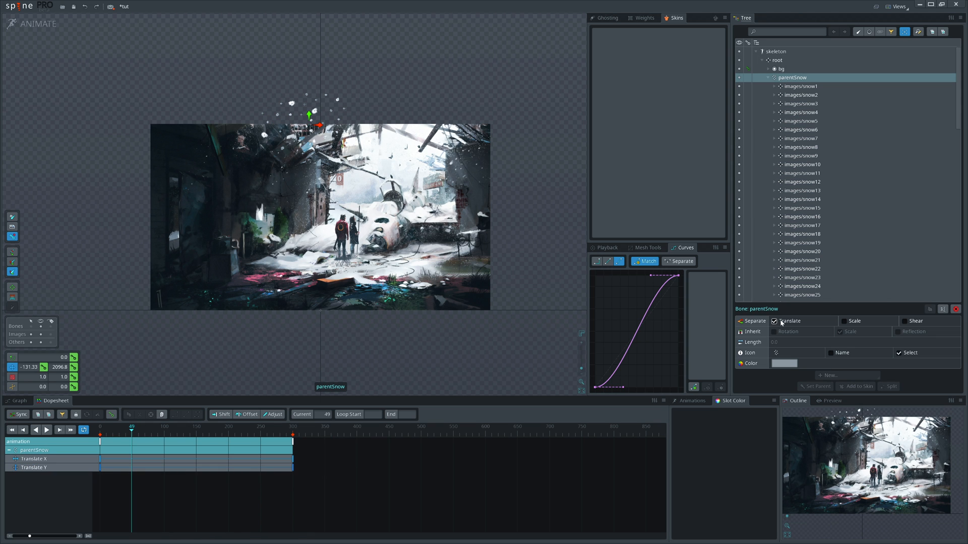
{"action": "left_click", "coordinate": [104, 435]}
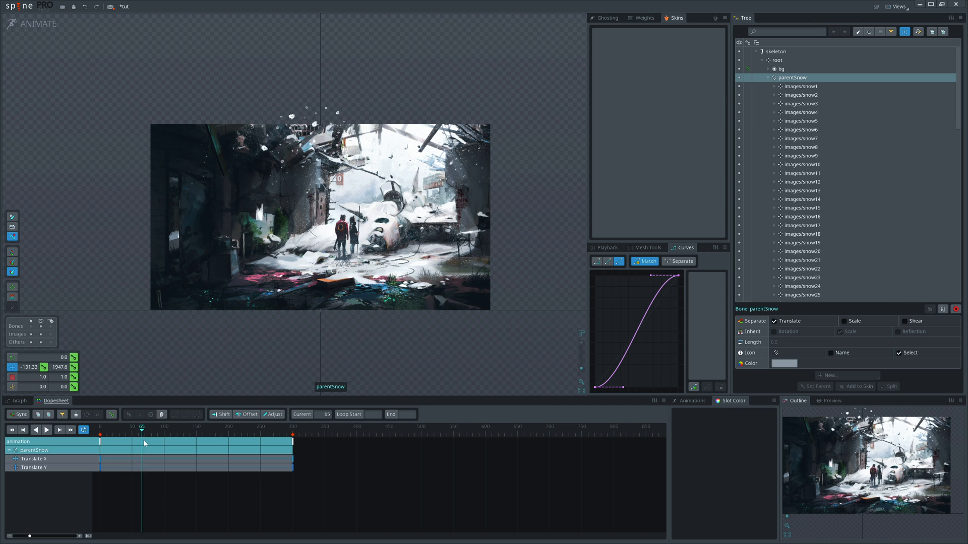
{"action": "left_click", "coordinate": [99, 428]}
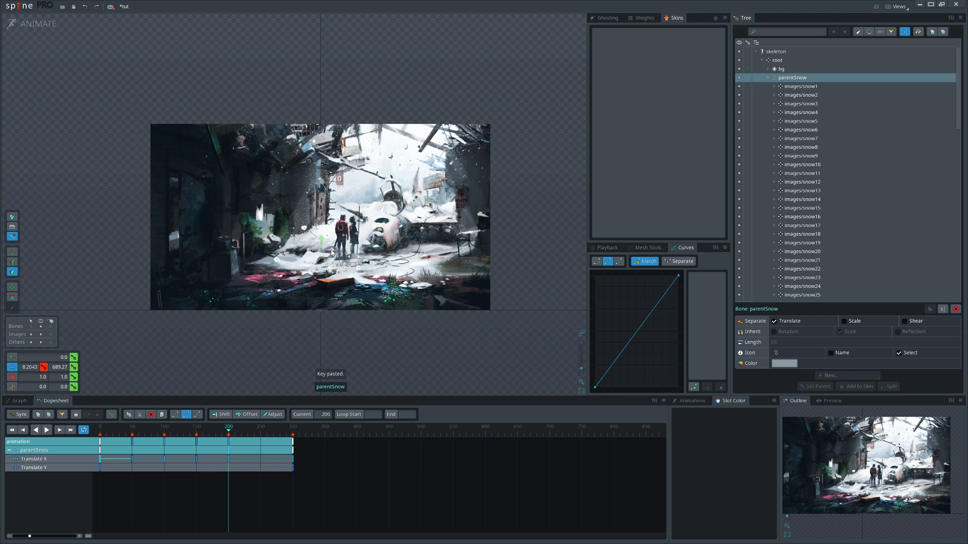
{"action": "left_click", "coordinate": [293, 427]}
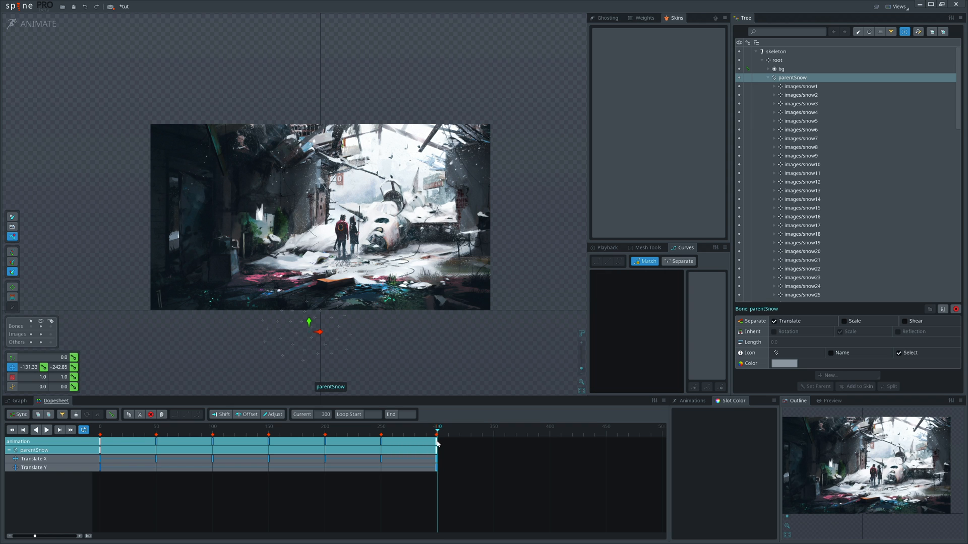
{"action": "left_click", "coordinate": [100, 450]}
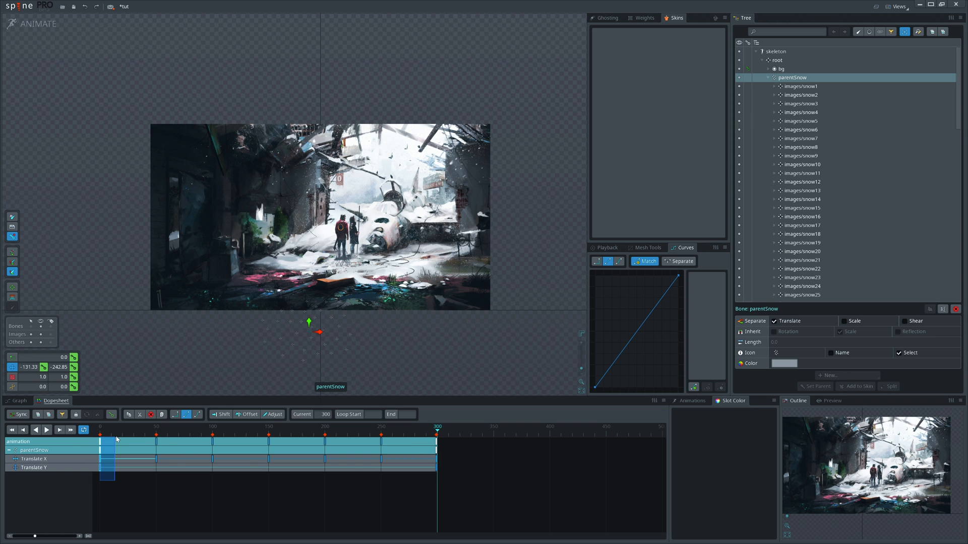
Step: Copy the first position key to frame 300, ease the keys, and preview the loop
{"action": "key", "text": "ctrl+c"}
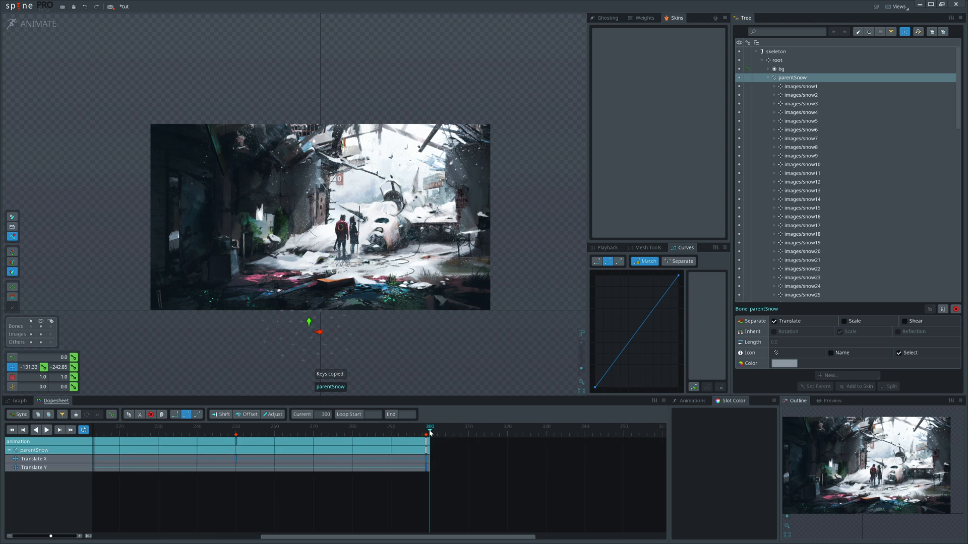
{"action": "key", "text": "ctrl+v"}
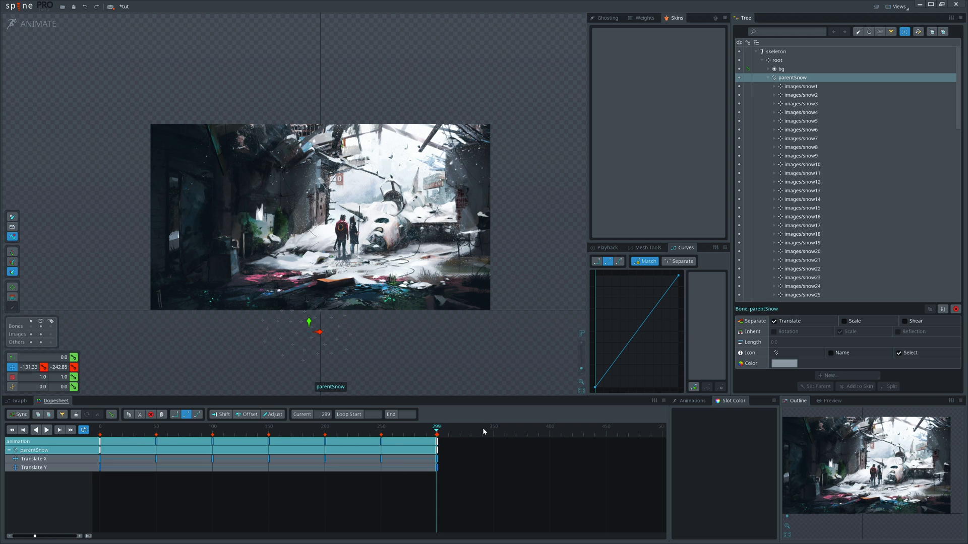
{"action": "left_click", "coordinate": [596, 261]}
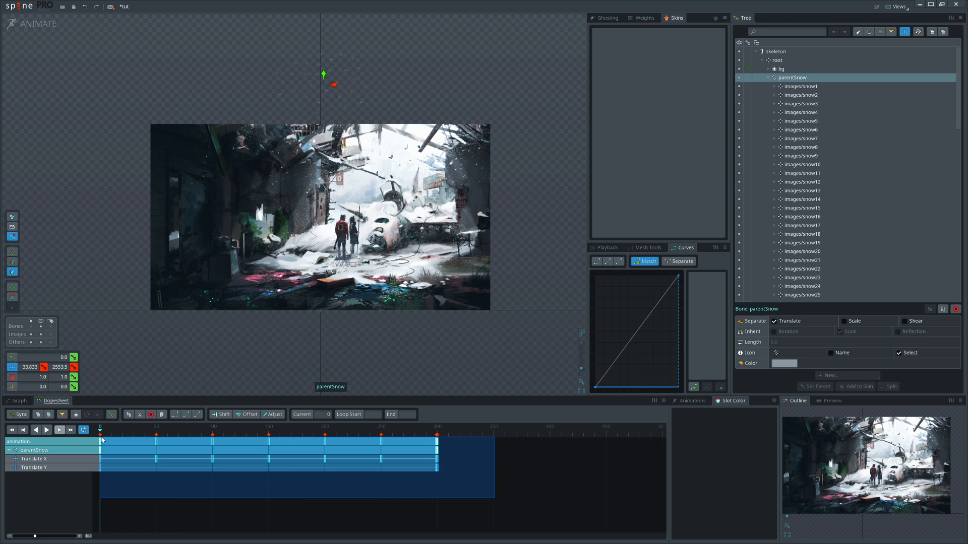
{"action": "left_click", "coordinate": [197, 414]}
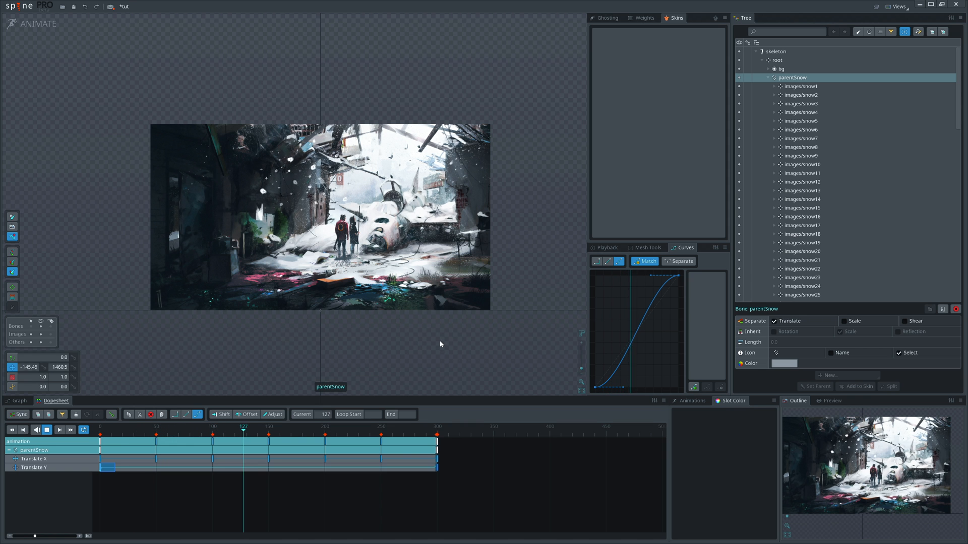
{"action": "left_click", "coordinate": [310, 427]}
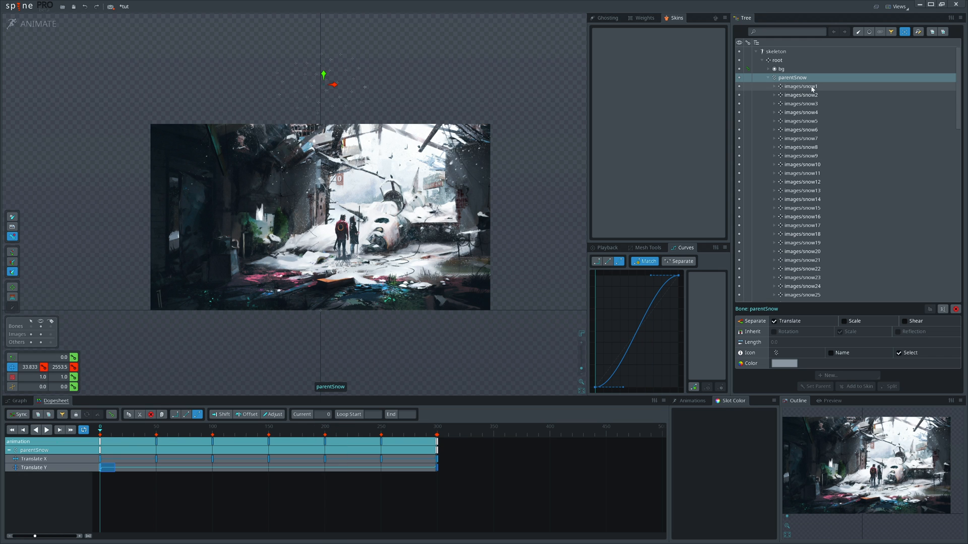
Step: Key parentSnow Scale X/Y at frames 0 and 300, larger at the end, and preview
{"action": "left_click", "coordinate": [844, 321]}
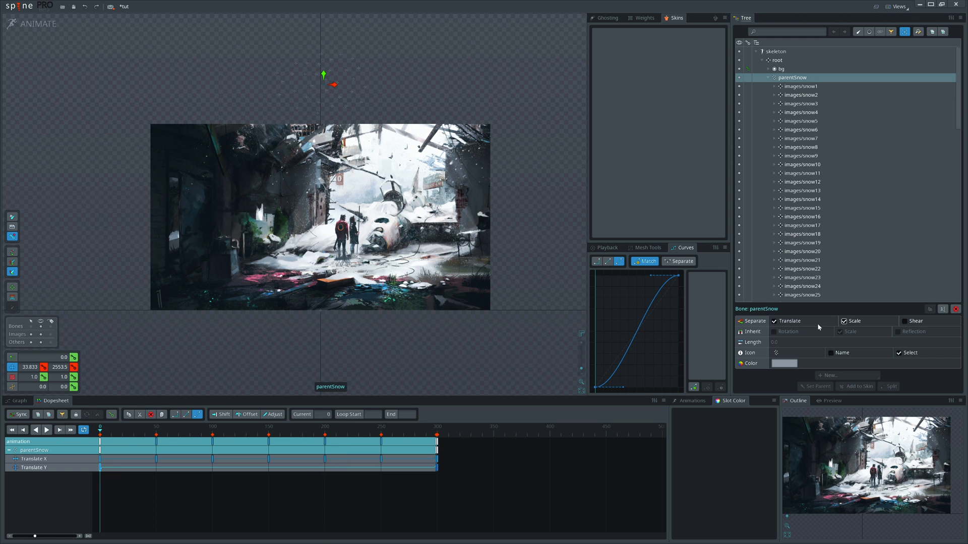
{"action": "mouse_move", "coordinate": [875, 346]}
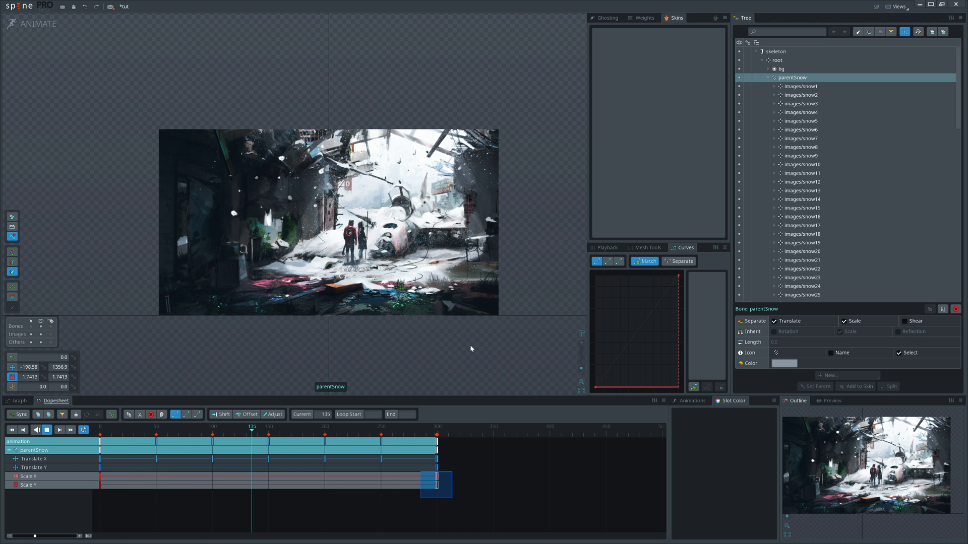
{"action": "left_click", "coordinate": [320, 426]}
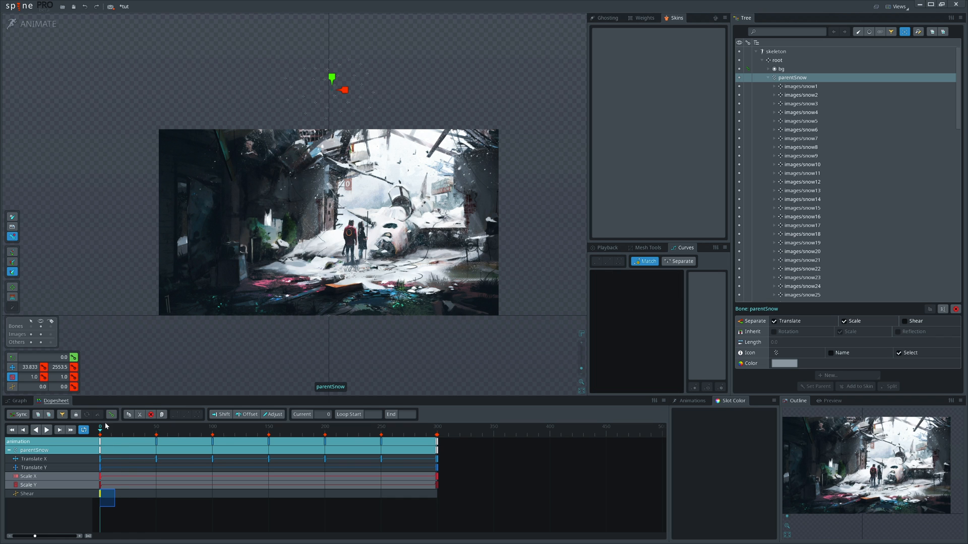
{"action": "mouse_move", "coordinate": [354, 99]}
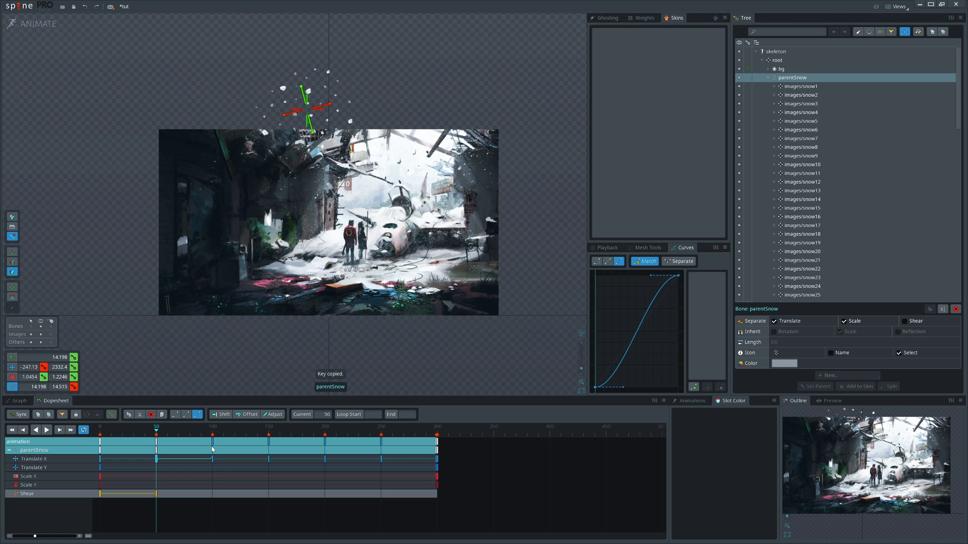
Step: Key parentSnow shear every 50 frames and paste the final key at frame 300
{"action": "left_click", "coordinate": [213, 425]}
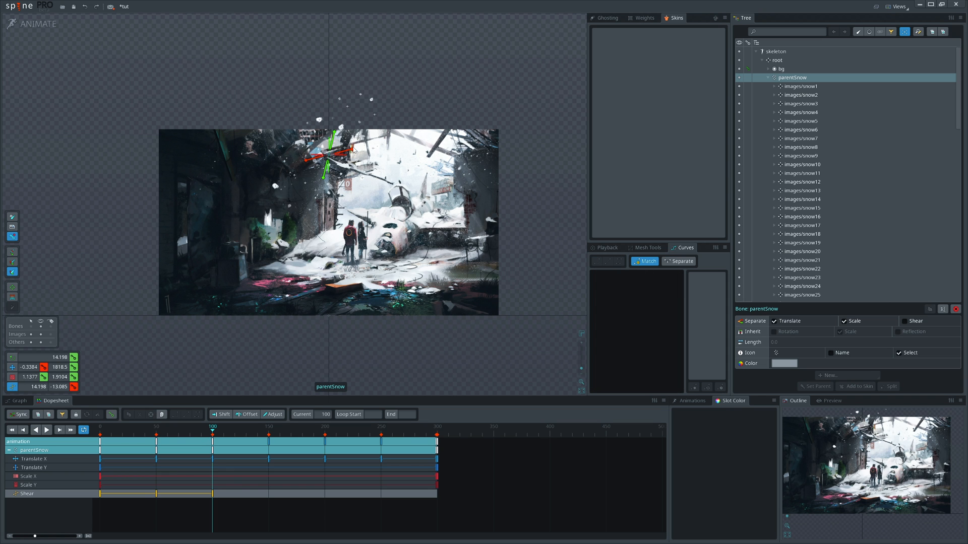
{"action": "left_click", "coordinate": [270, 458]}
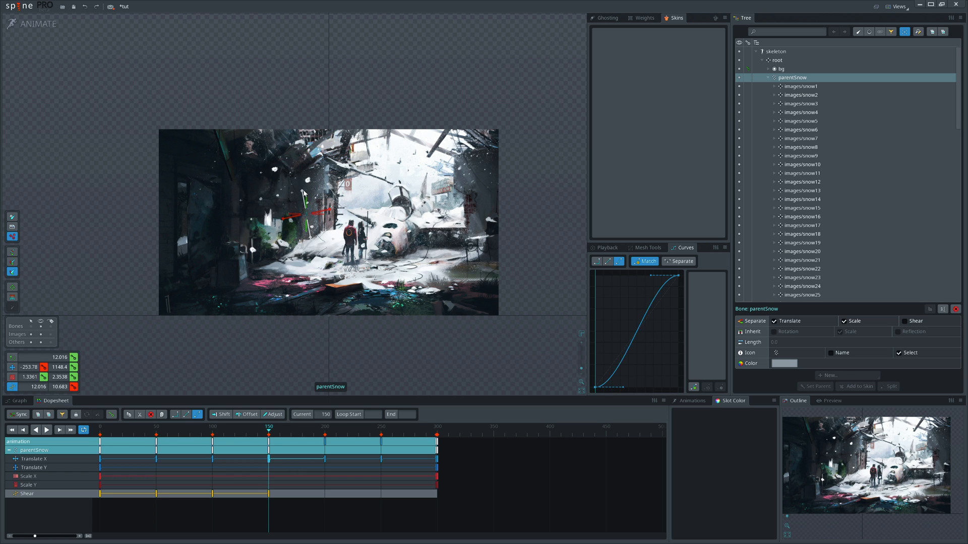
{"action": "left_click", "coordinate": [324, 426]}
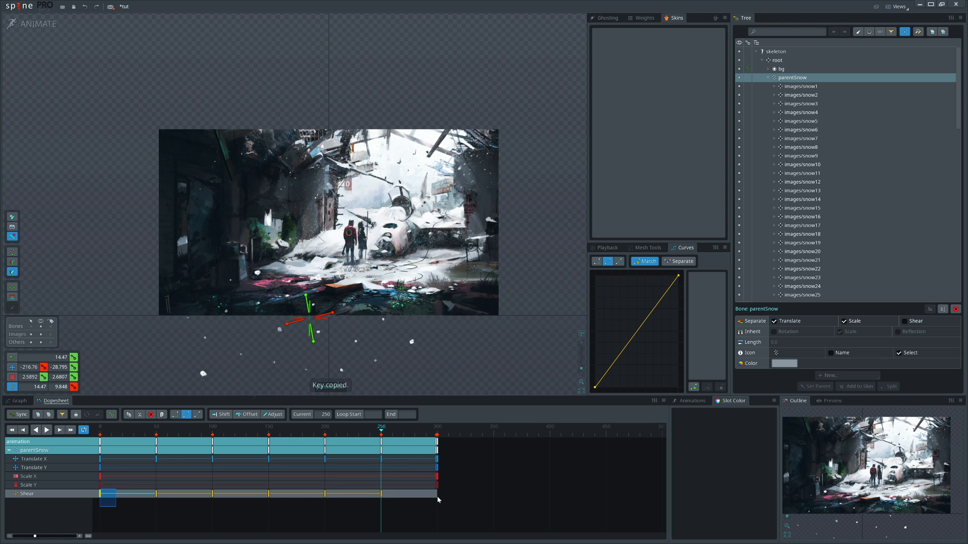
{"action": "key", "text": "ctrl+v"}
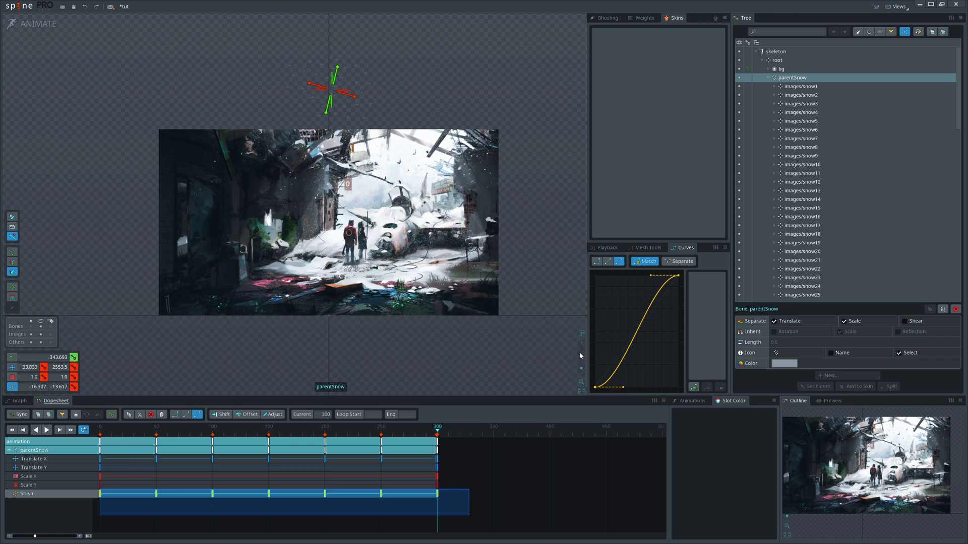
Step: Separate shear into X and Y and offset the Shear Y keys later in time
{"action": "left_click", "coordinate": [843, 321]}
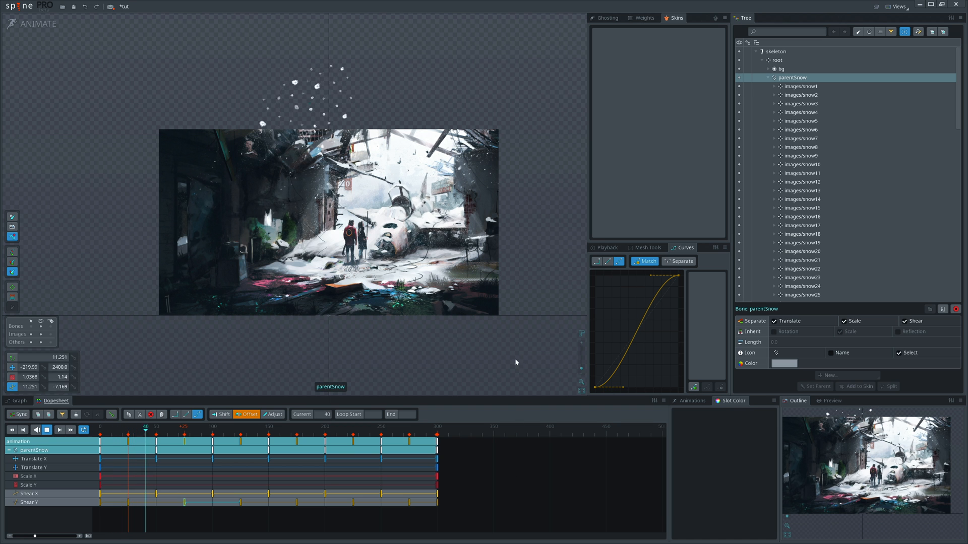
{"action": "left_click", "coordinate": [213, 426]}
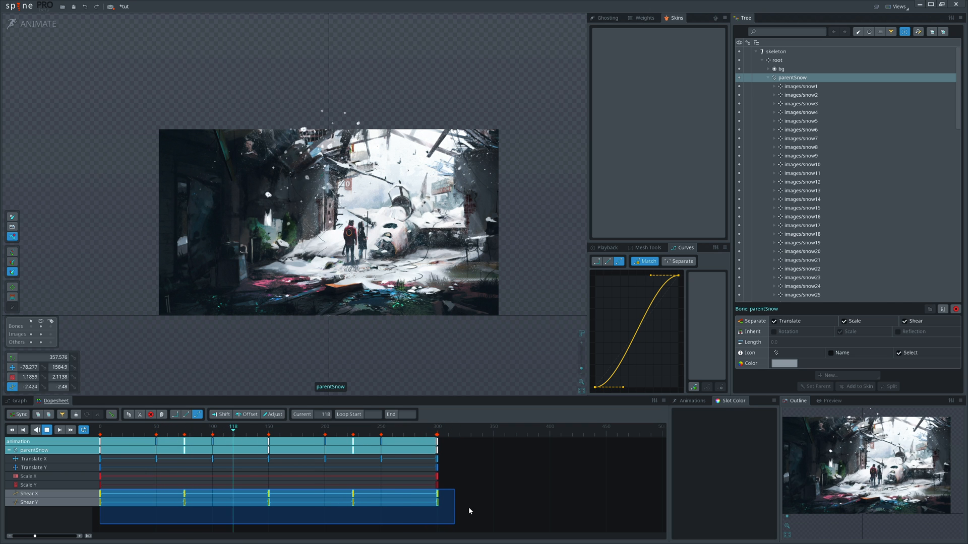
{"action": "left_click", "coordinate": [247, 415]}
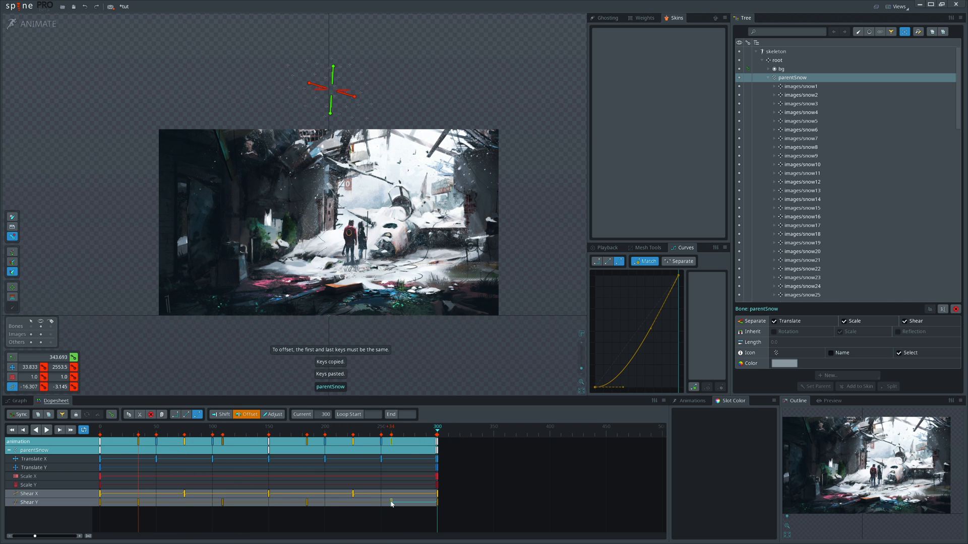
{"action": "left_click", "coordinate": [46, 429]}
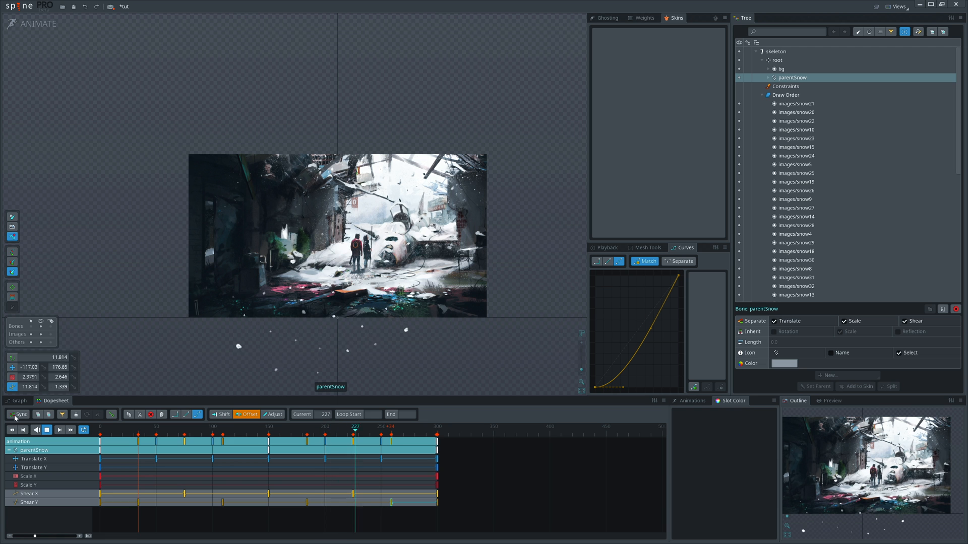
Step: Duplicate parentSnow with its keys into parentSnow2 and parentSnow3, then preview them falling
{"action": "left_click", "coordinate": [37, 24]}
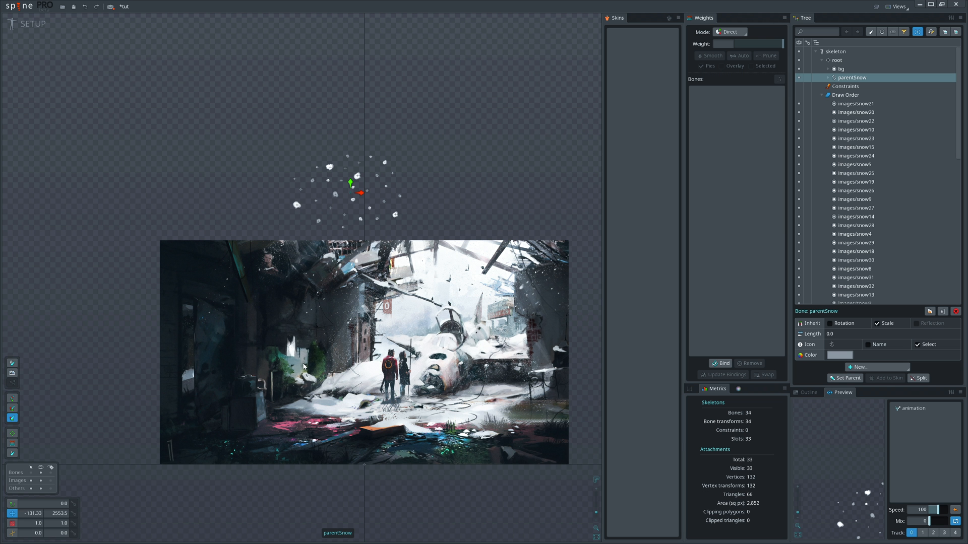
{"action": "left_click", "coordinate": [928, 311]}
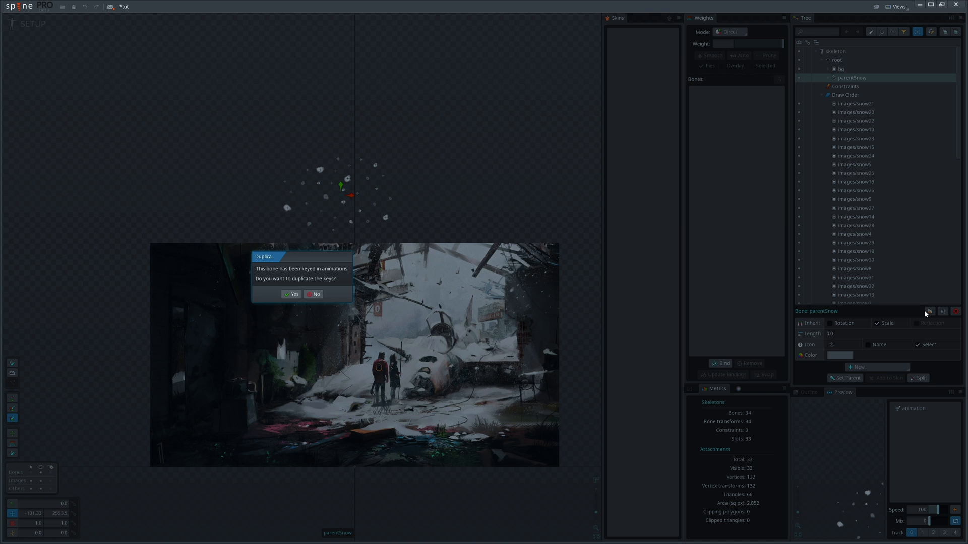
{"action": "left_click", "coordinate": [291, 294]}
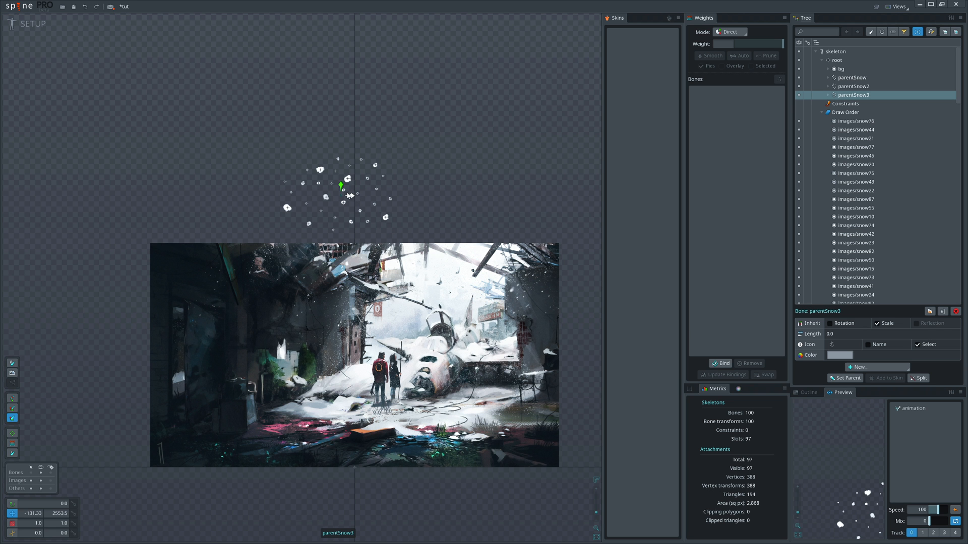
{"action": "left_click", "coordinate": [854, 85]}
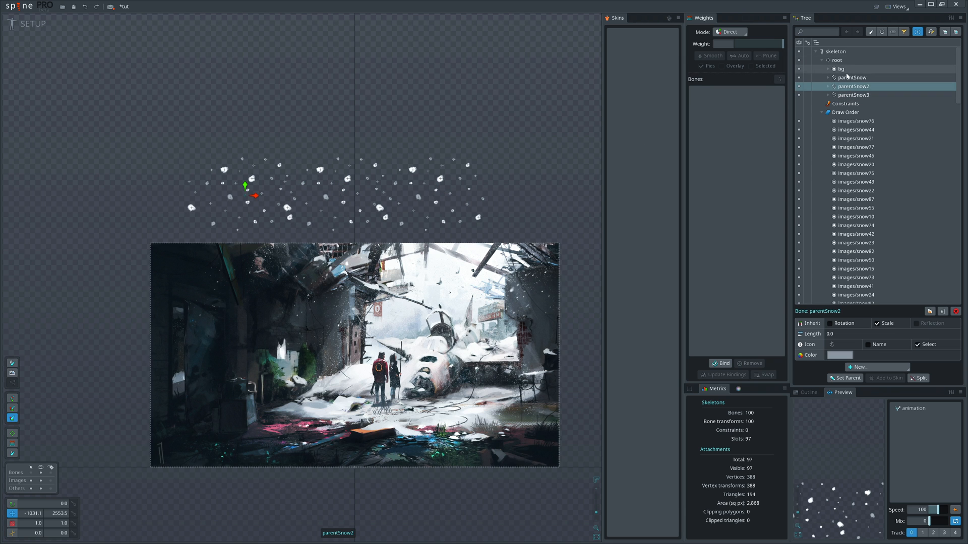
{"action": "left_click", "coordinate": [852, 77]}
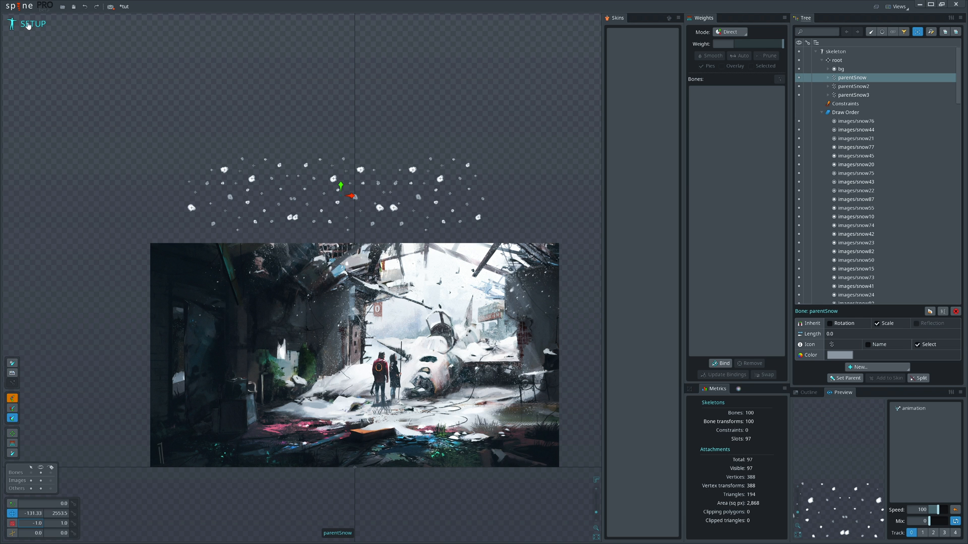
{"action": "left_click", "coordinate": [33, 24]}
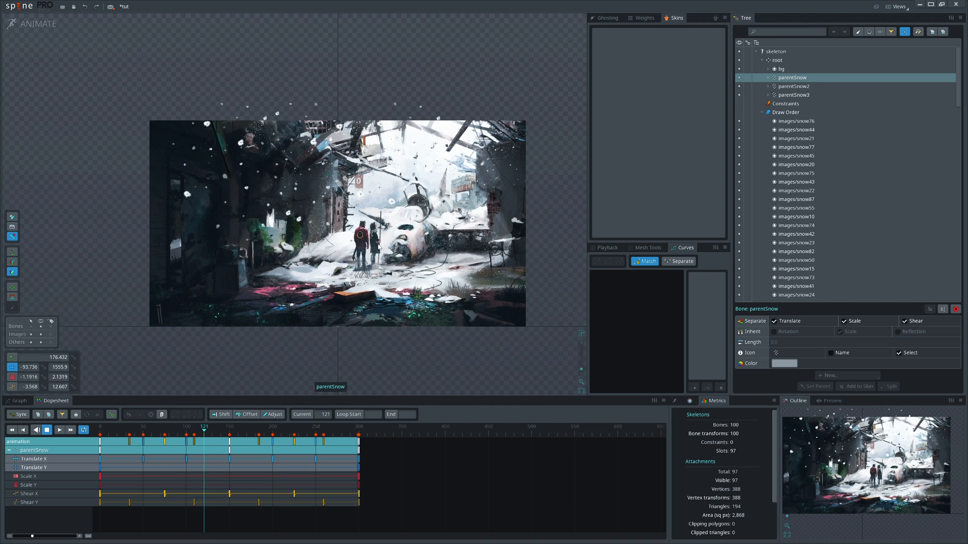
{"action": "left_click", "coordinate": [256, 427]}
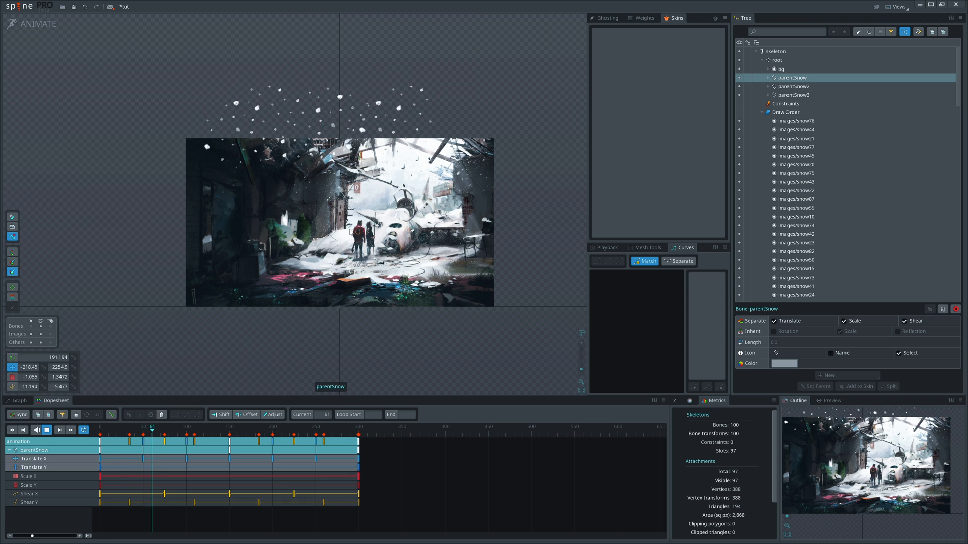
Step: Create a container bone named cont holding parentSnow, parentSnow2 and parentSnow3
{"action": "left_click", "coordinate": [34, 23]}
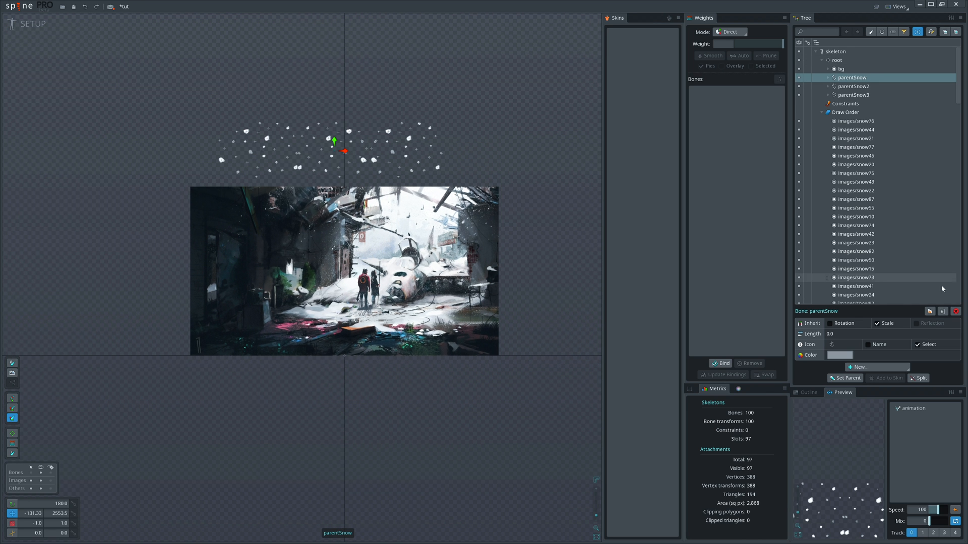
{"action": "left_click", "coordinate": [837, 60]}
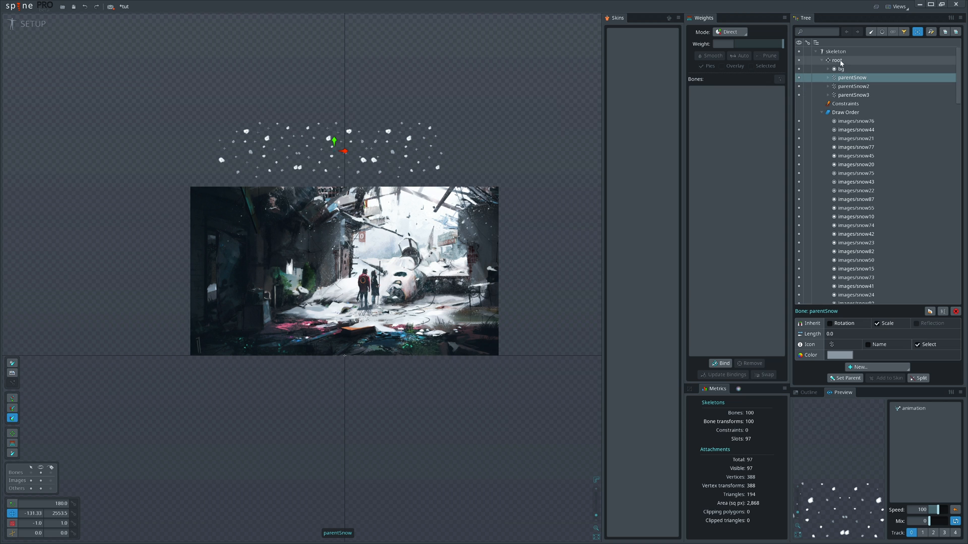
{"action": "left_click", "coordinate": [858, 366]}
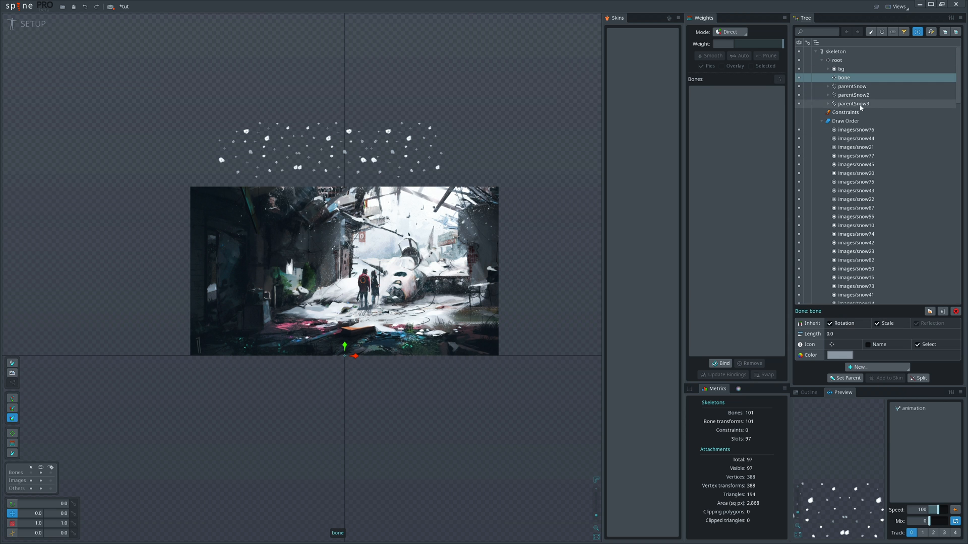
{"action": "left_click", "coordinate": [853, 103]}
{"action": "type", "text": "con"}
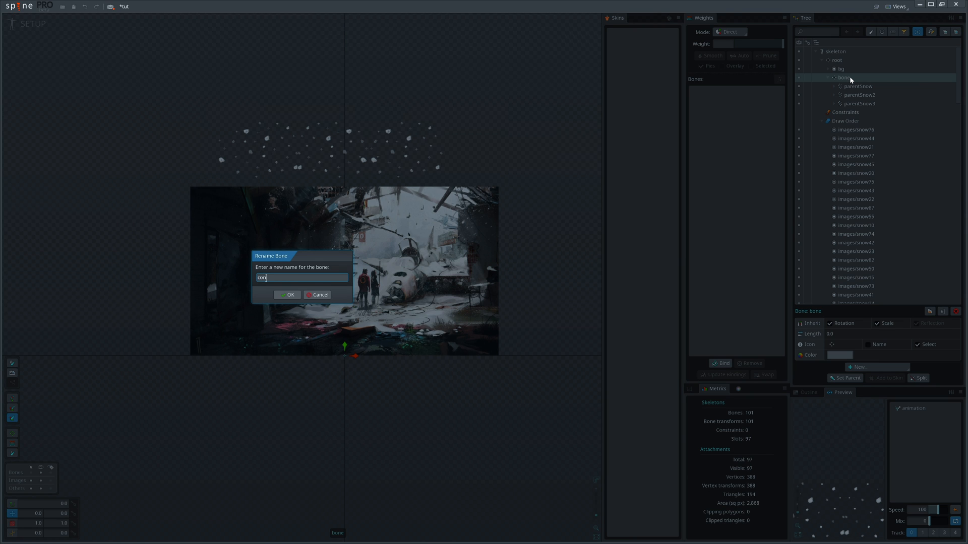
{"action": "left_click", "coordinate": [287, 294]}
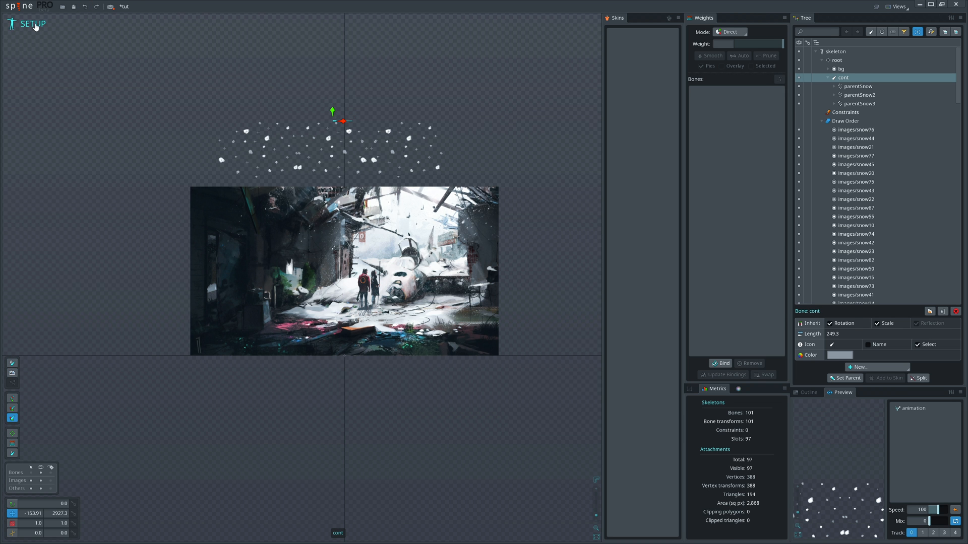
{"action": "left_click", "coordinate": [33, 23]}
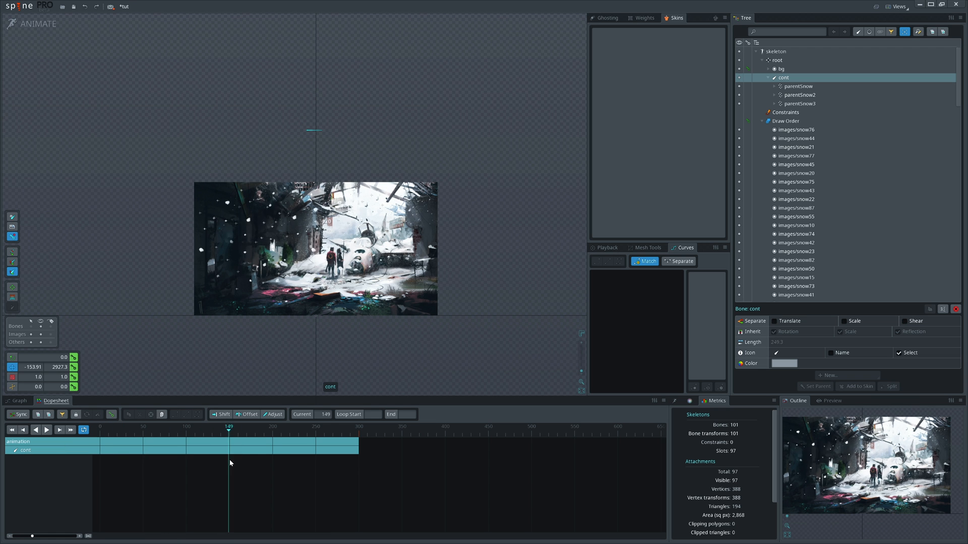
{"action": "left_click", "coordinate": [32, 23]}
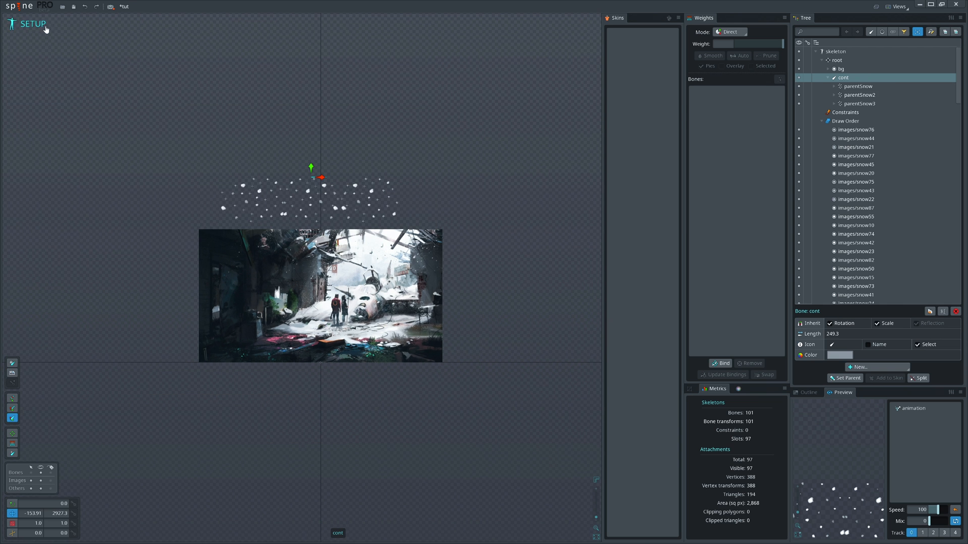
Step: Duplicate cont into cont2 and cont3, then select cont2 in Animate mode
{"action": "left_click", "coordinate": [827, 77]}
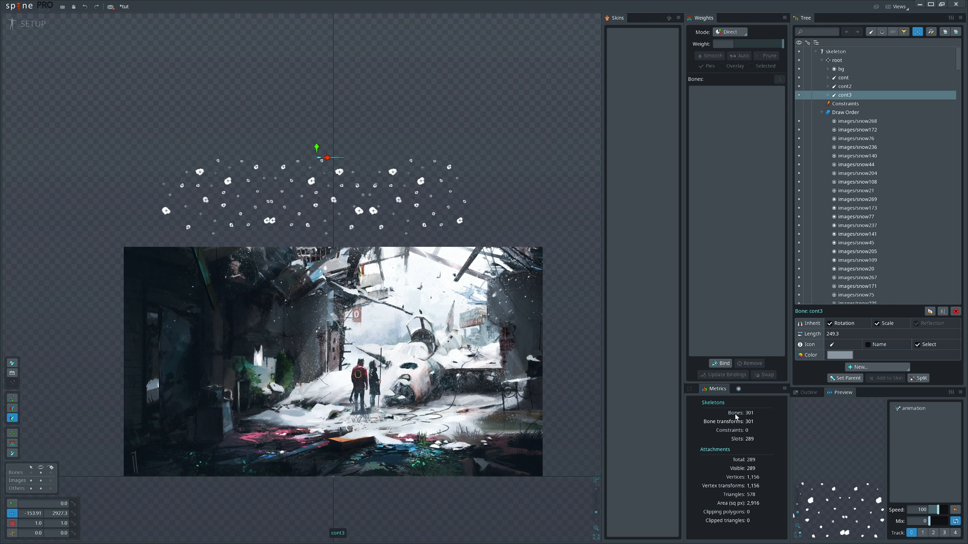
{"action": "mouse_move", "coordinate": [519, 350]}
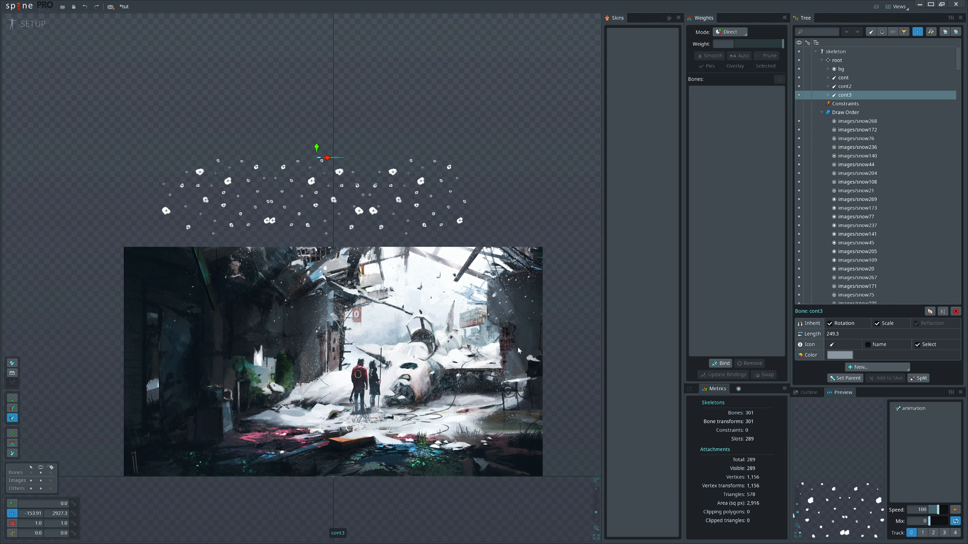
{"action": "mouse_move", "coordinate": [259, 200]}
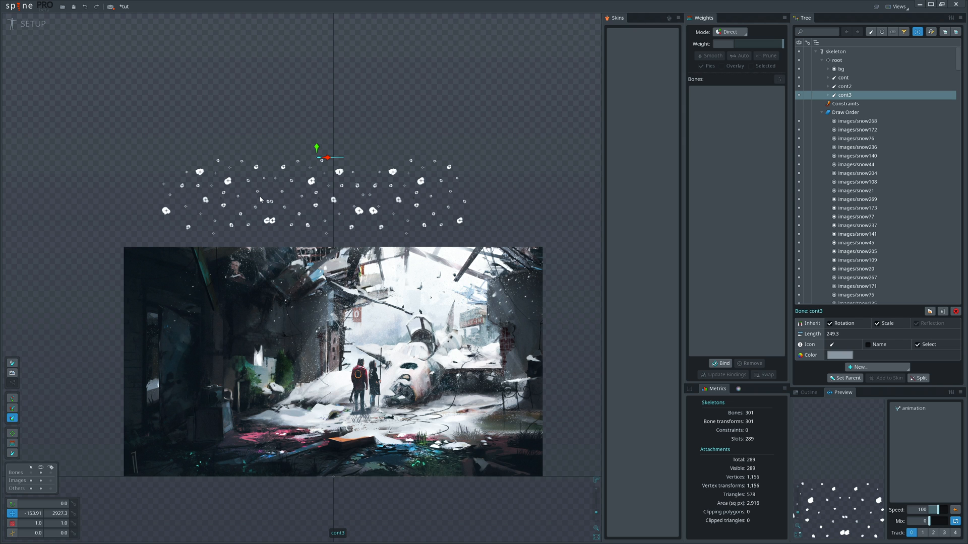
{"action": "mouse_move", "coordinate": [262, 190]}
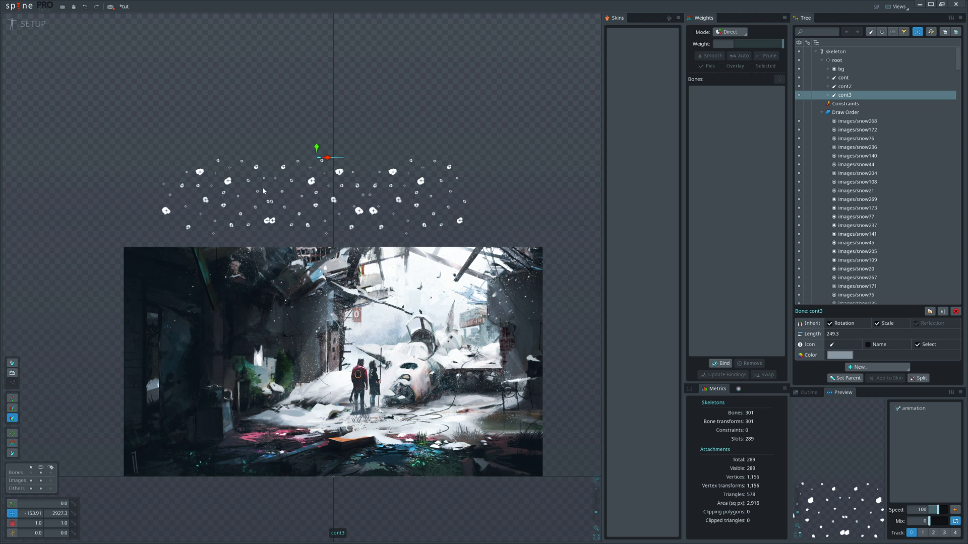
{"action": "mouse_move", "coordinate": [400, 262]}
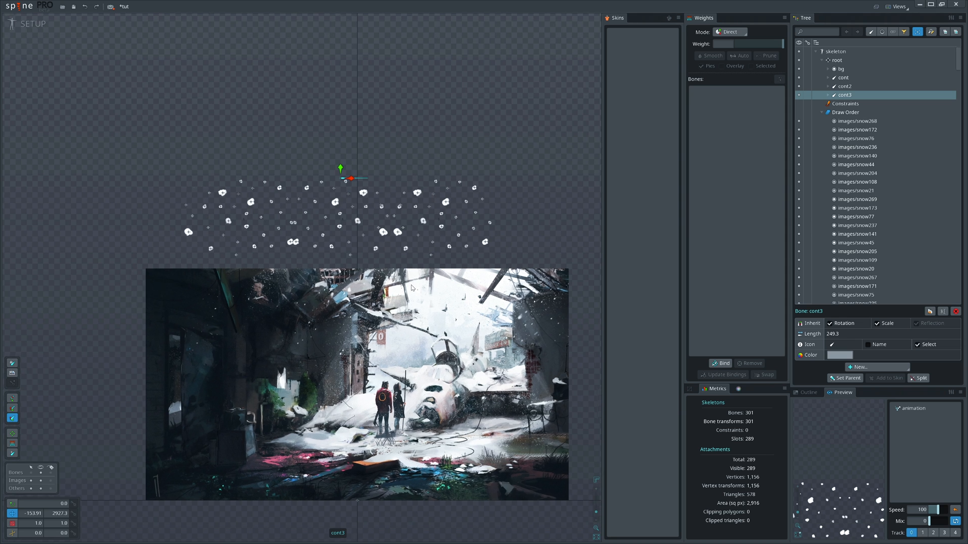
{"action": "left_click", "coordinate": [843, 86]}
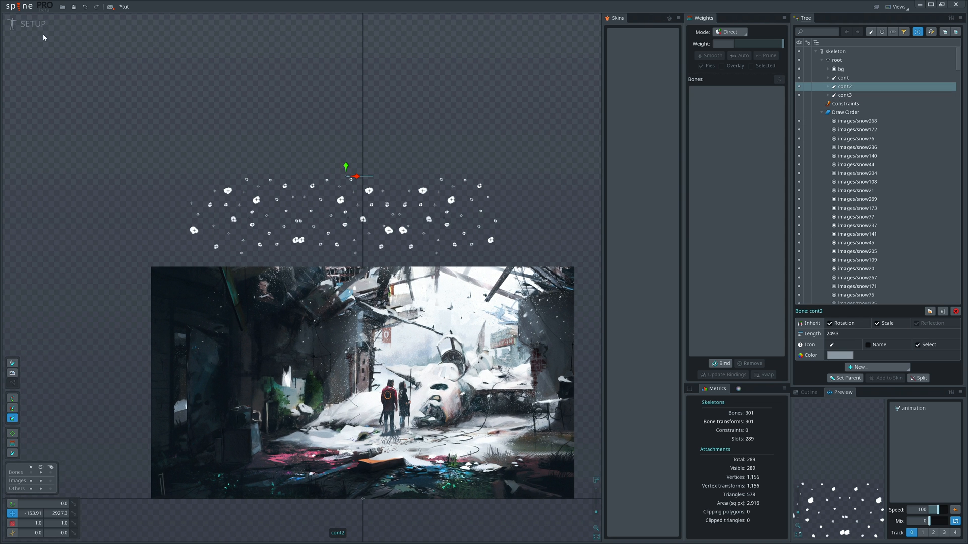
{"action": "left_click", "coordinate": [33, 24]}
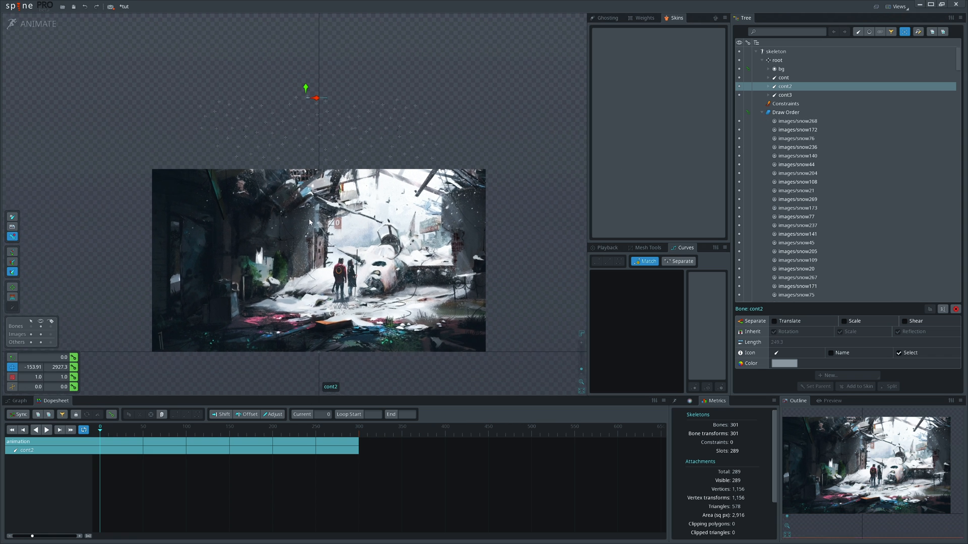
{"action": "left_click", "coordinate": [738, 99]}
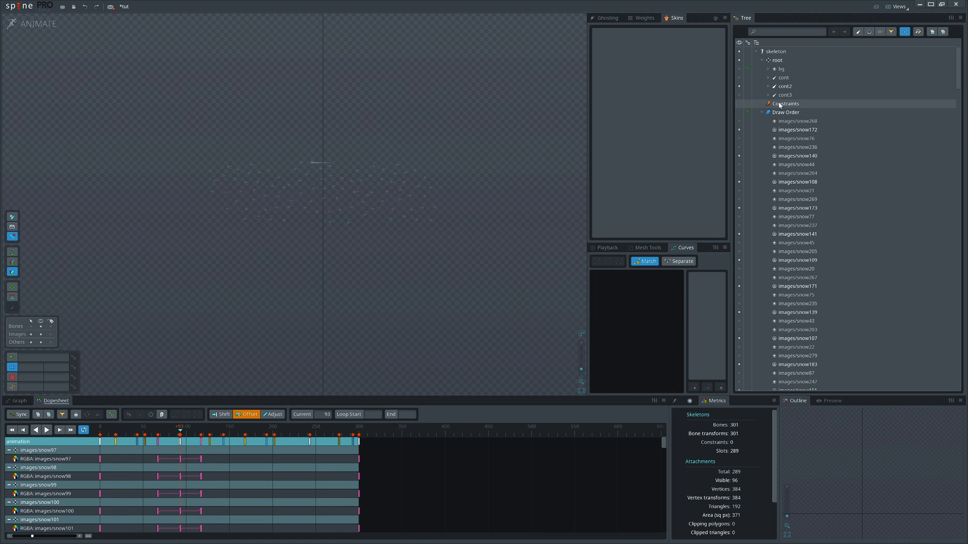
Step: Duplicate cont3 with its animation keys as cont4, then play the snowfall in Animate mode
{"action": "left_click", "coordinate": [32, 23]}
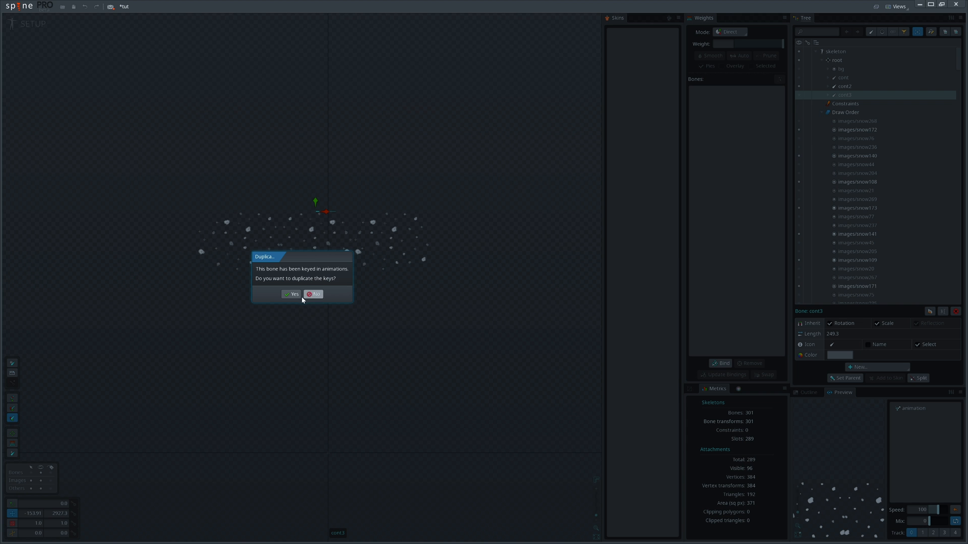
{"action": "left_click", "coordinate": [292, 294]}
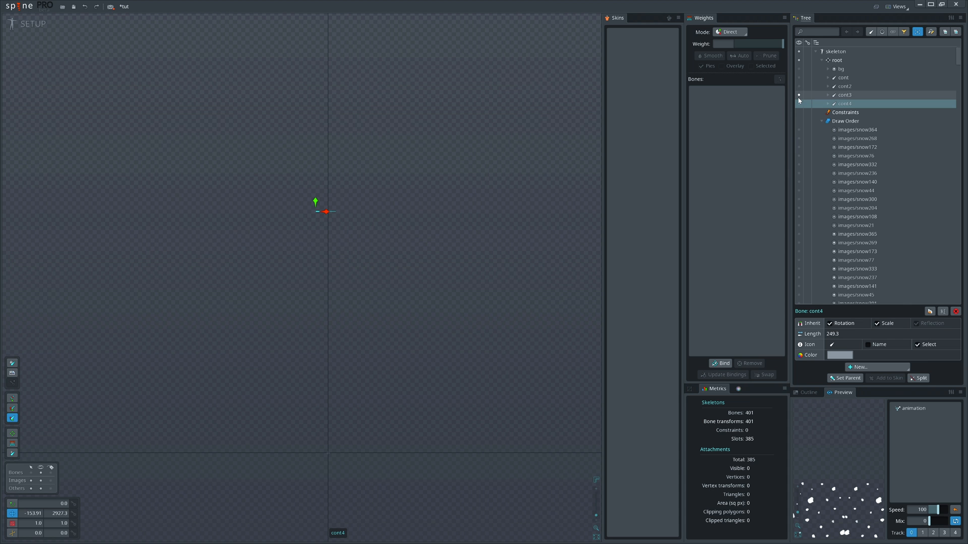
{"action": "left_click", "coordinate": [24, 24]}
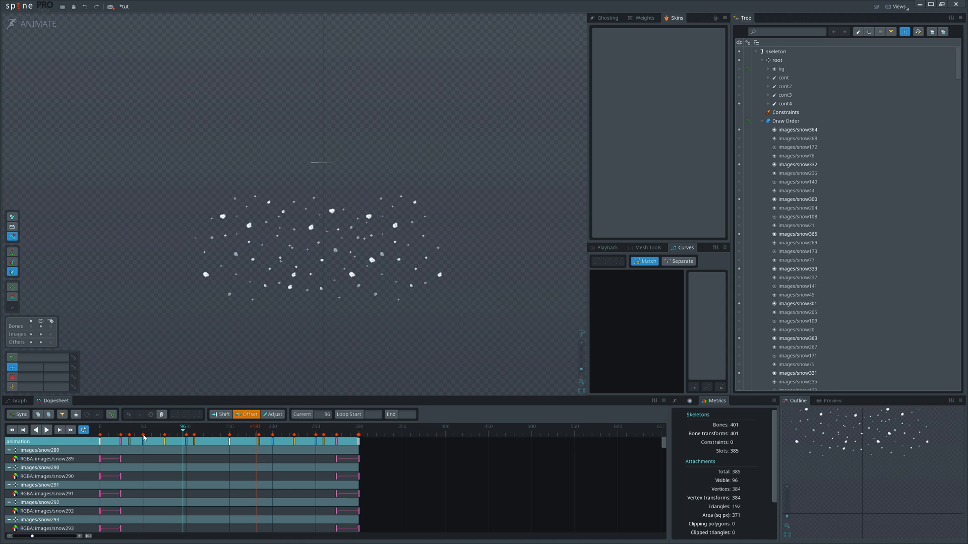
{"action": "left_click", "coordinate": [318, 430]}
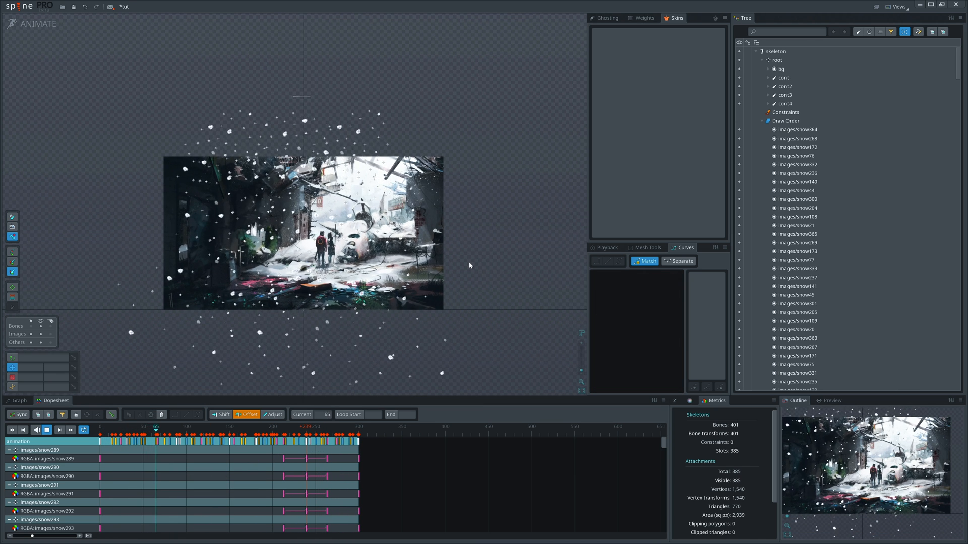
{"action": "left_click", "coordinate": [208, 426]}
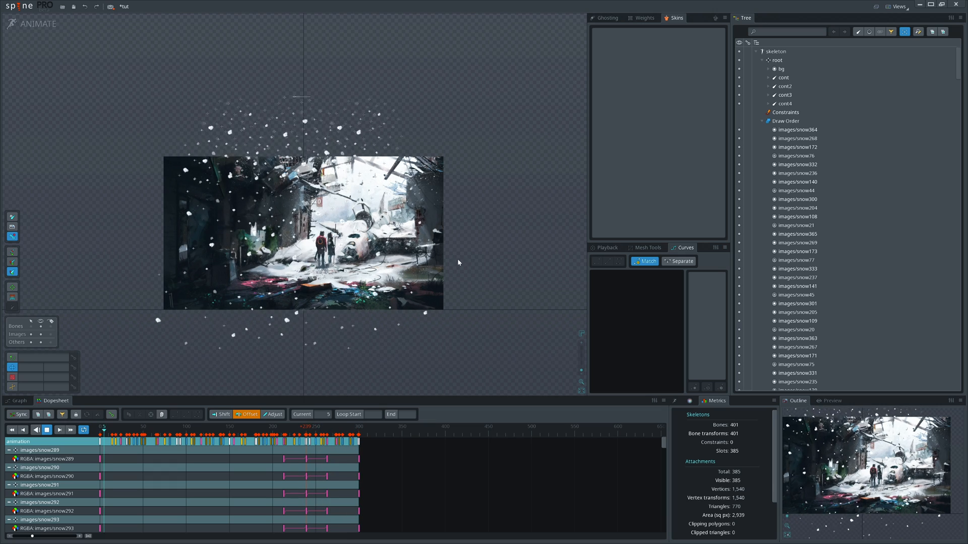
{"action": "left_click", "coordinate": [46, 430]}
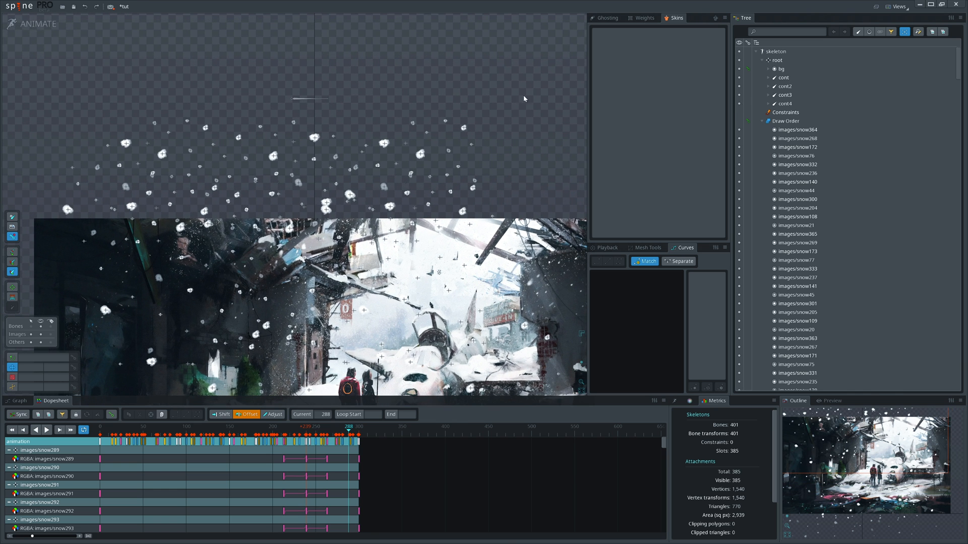
{"action": "left_click", "coordinate": [784, 86]}
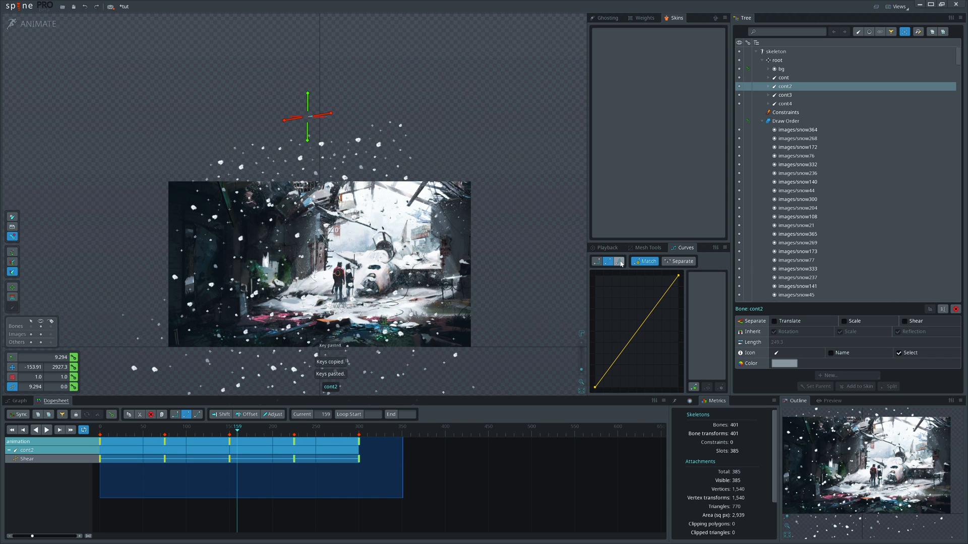
Step: Give the shear keys Bezier easing and carry them onto cont4, offset in the Dopesheet
{"action": "left_click", "coordinate": [617, 261]}
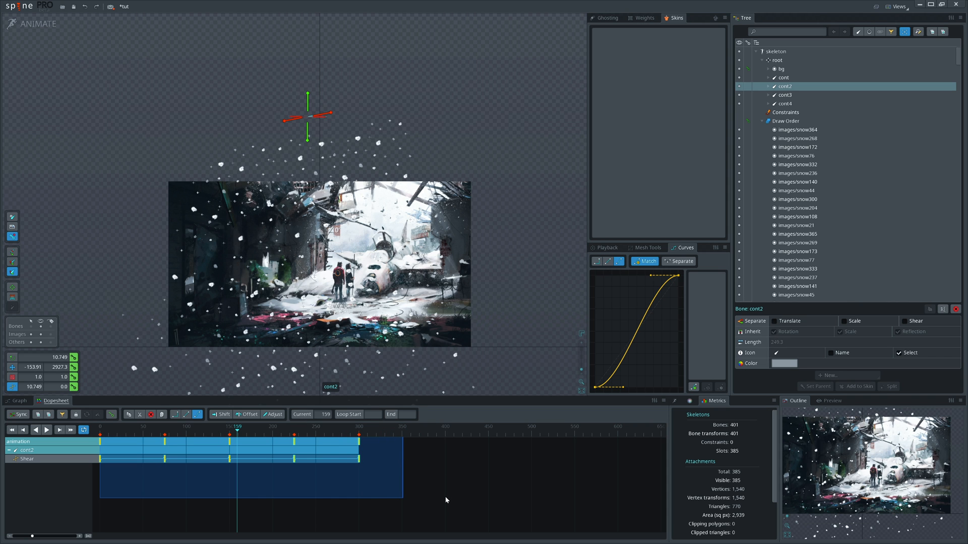
{"action": "left_click", "coordinate": [784, 94]}
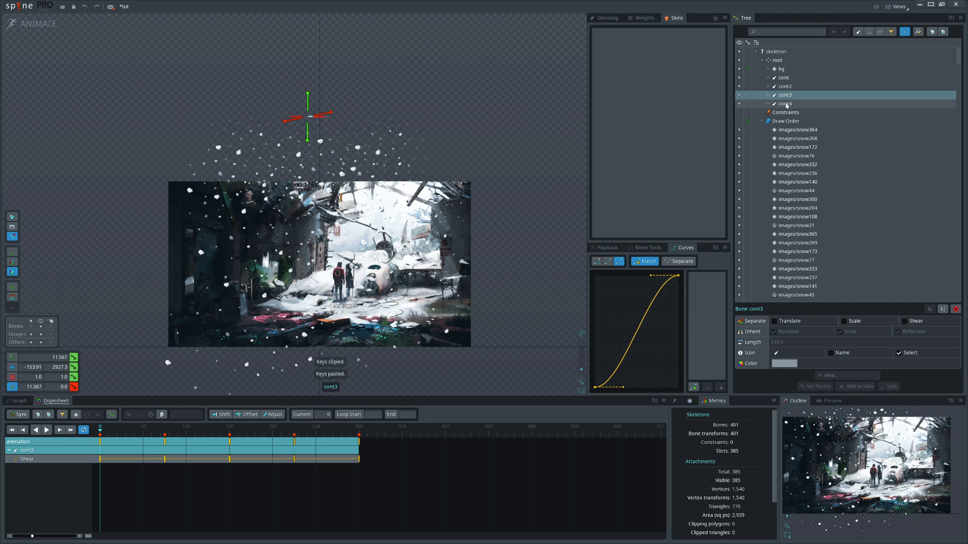
{"action": "left_click", "coordinate": [783, 77]}
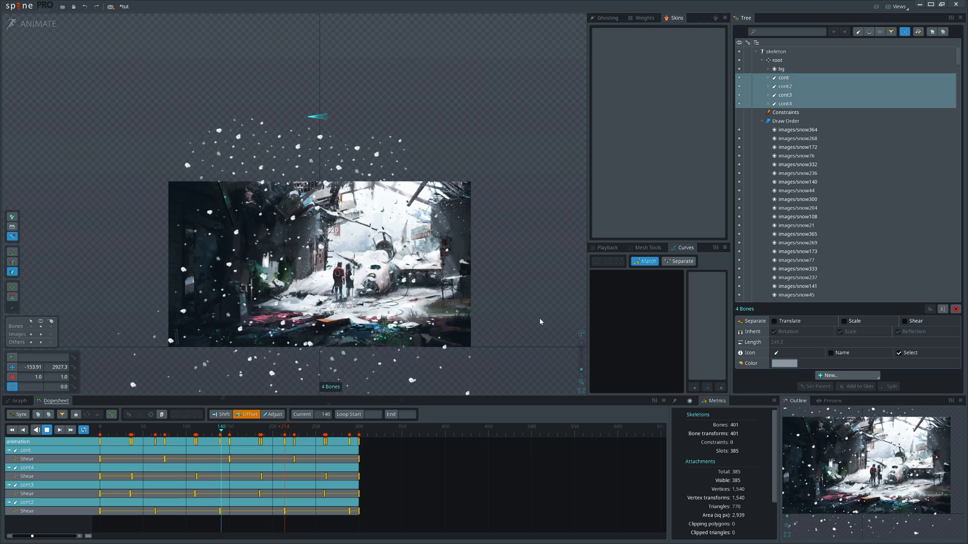
{"action": "left_click", "coordinate": [271, 426]}
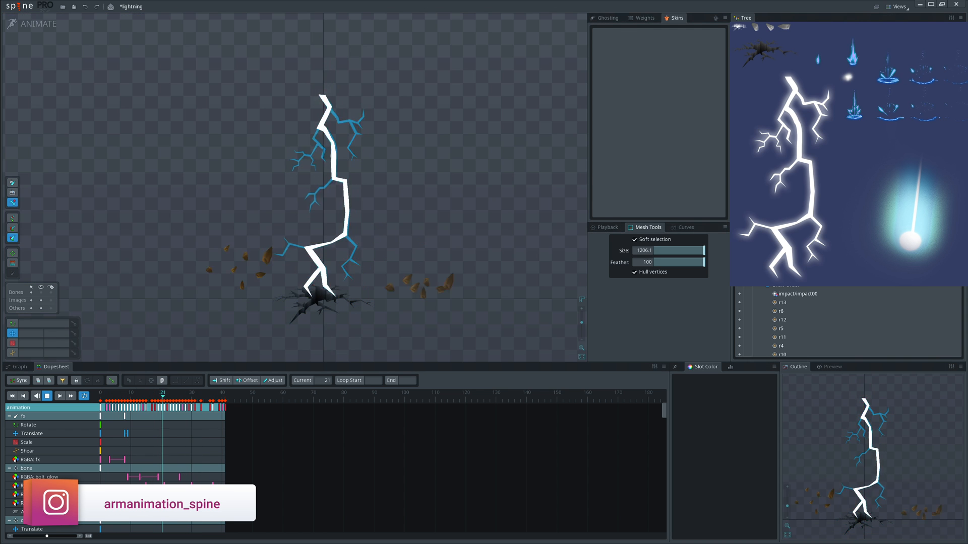
Step: Stop the lightning bolt animation playback from the Dopesheet
{"action": "left_click", "coordinate": [221, 396]}
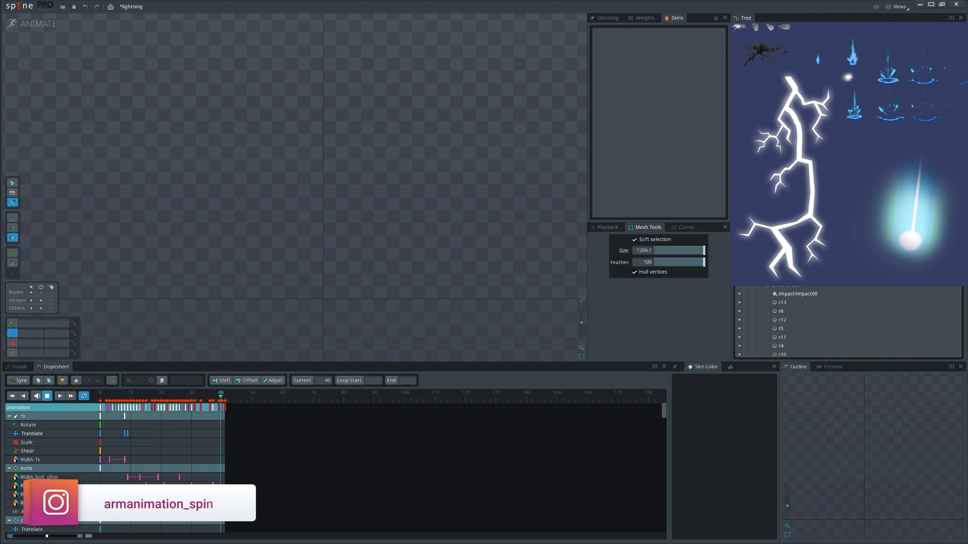